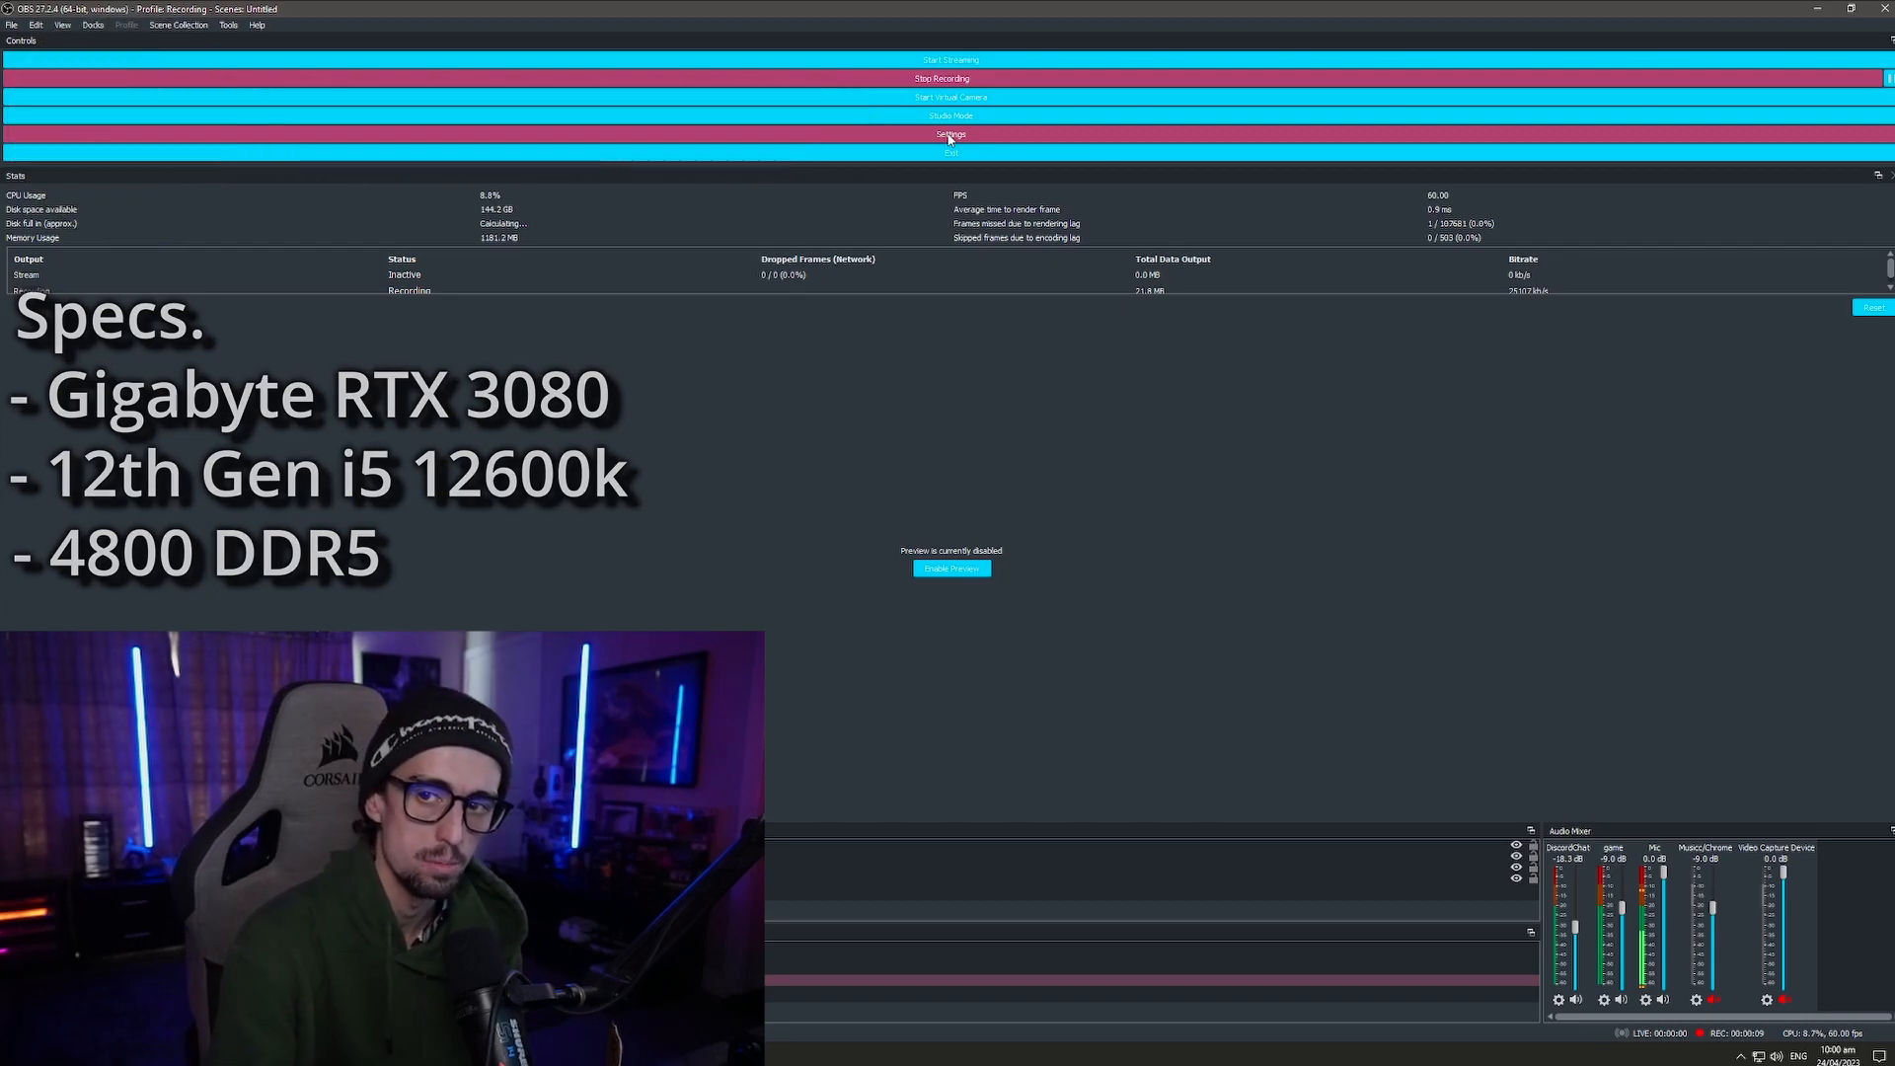
Step: Show the Video settings with 3440x1440 base scaled to 2560x1080 output at 60 FPS
left_click(950, 134)
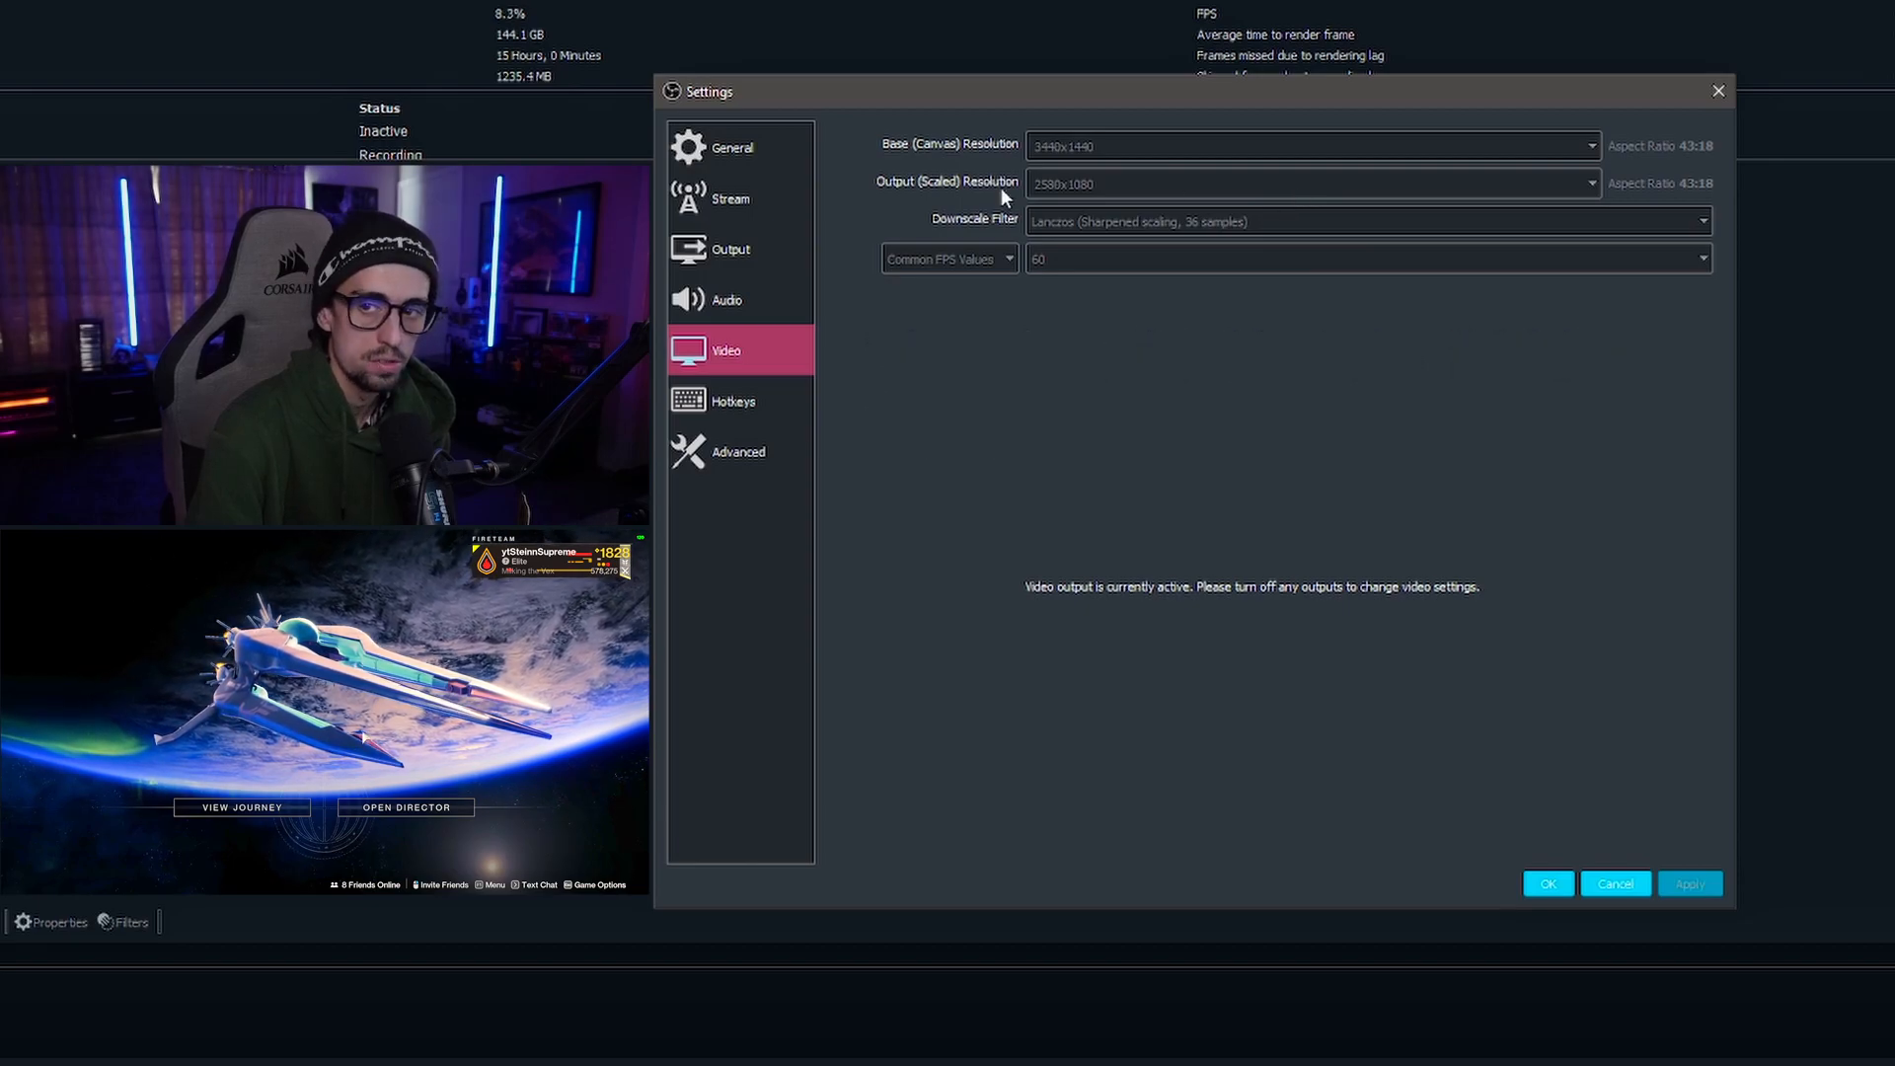
Step: Show the Recording output: x264 encoder, CBR rate control, 25000 Kbps to D:/Recordings as MP4
left_click(730, 249)
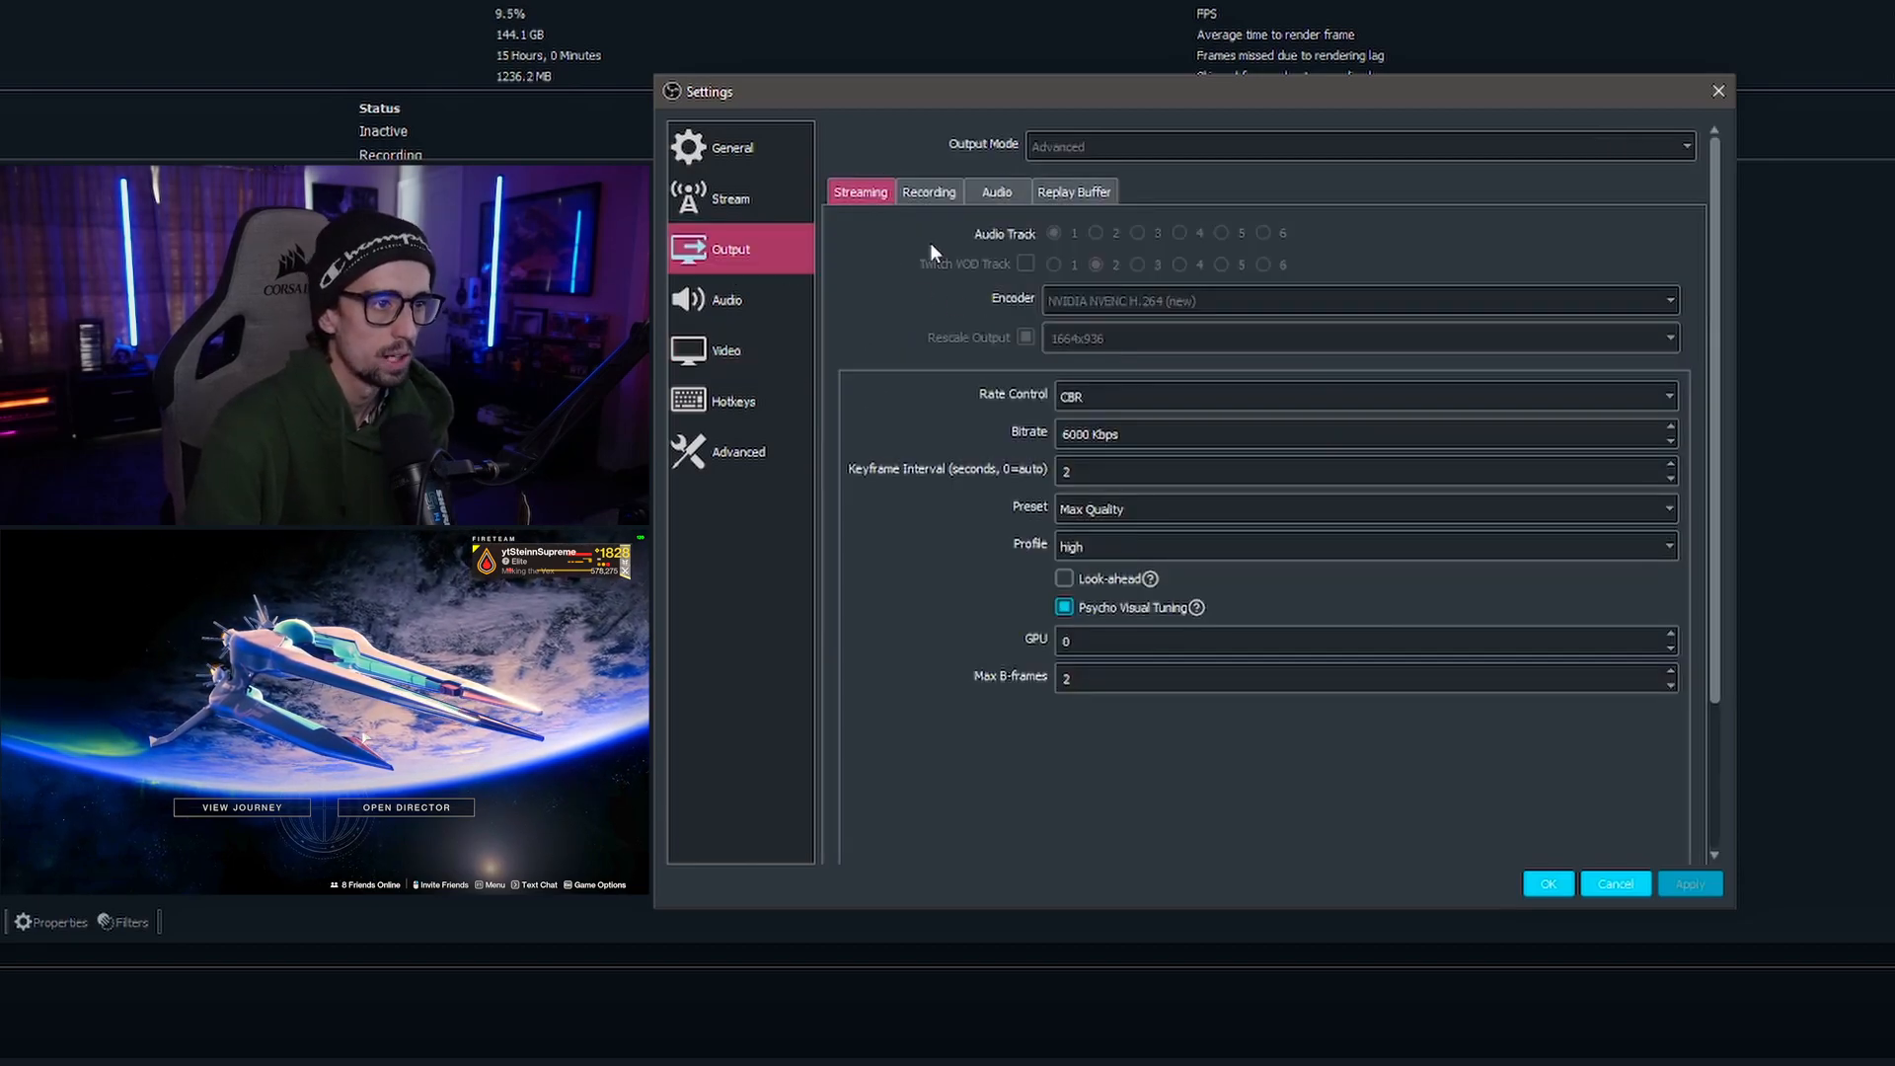
left_click(928, 192)
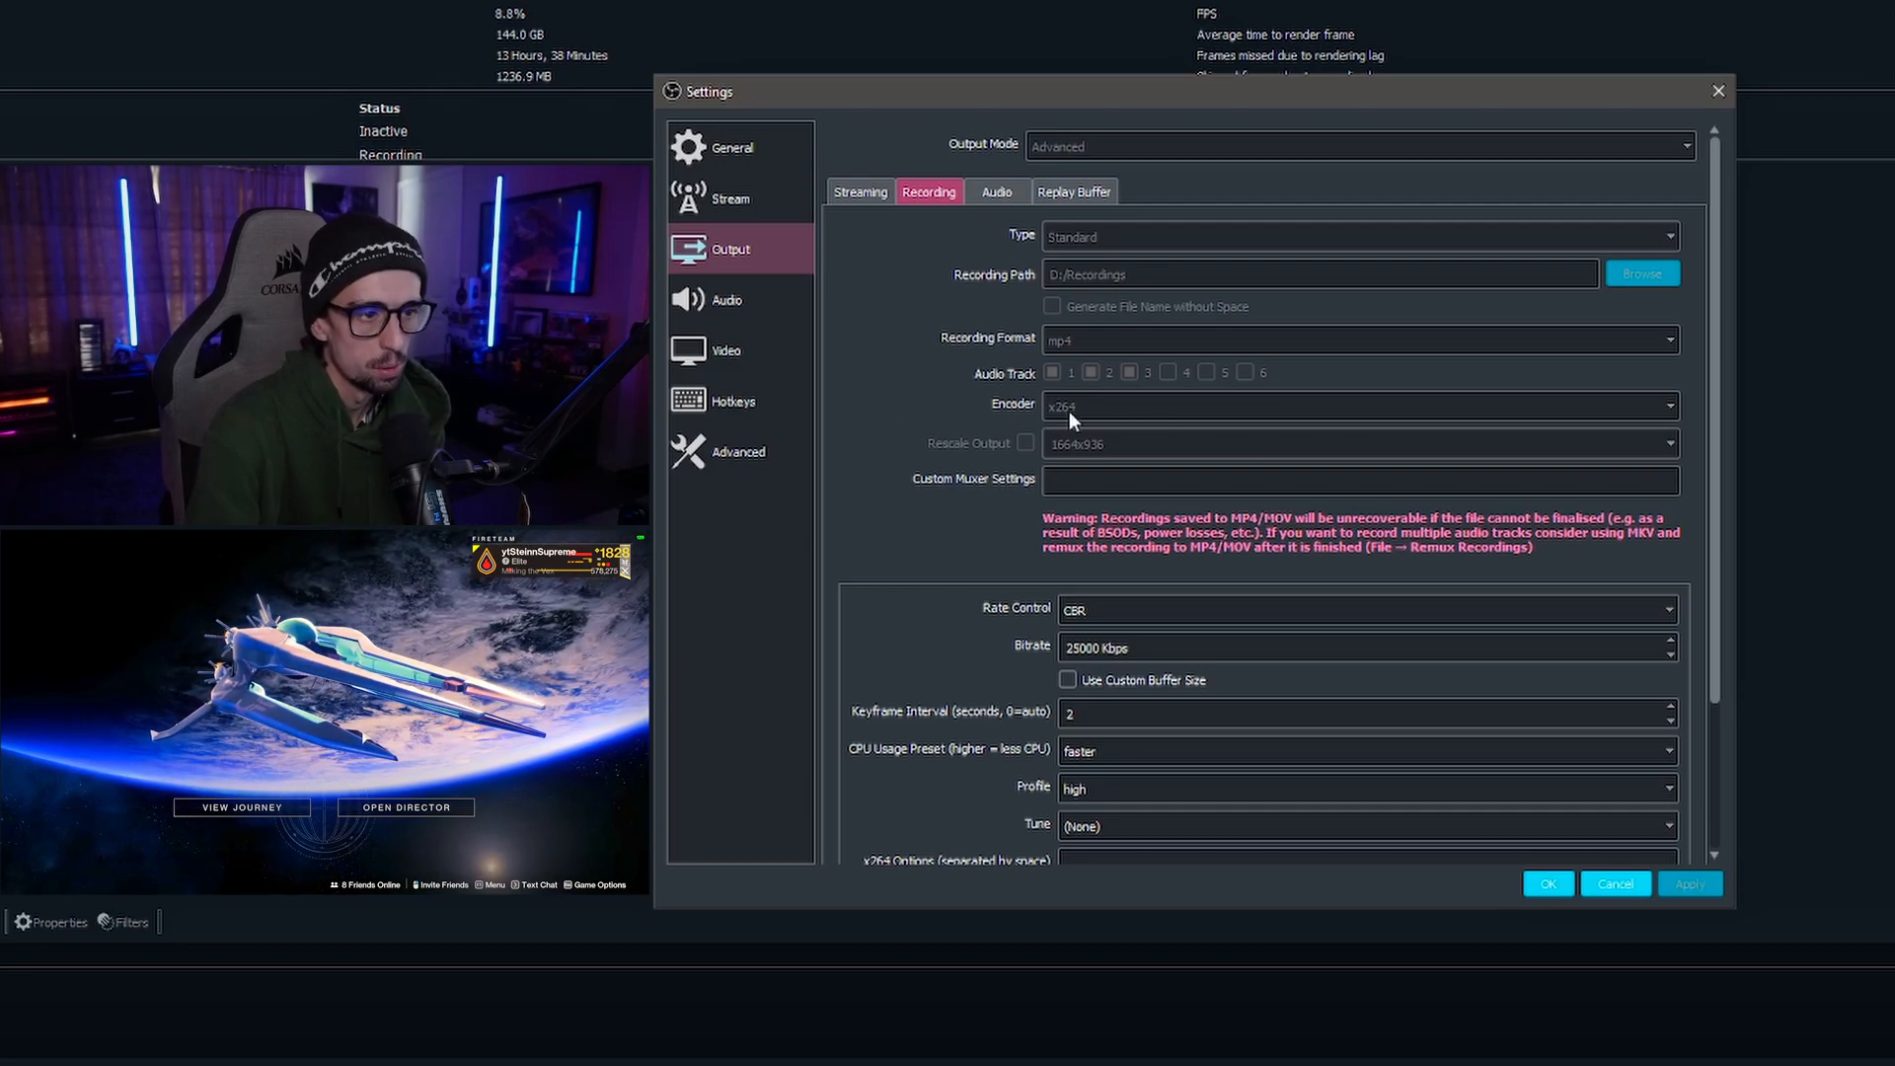
Step: Choose the x264 CPU usage preset for the recording output
scroll("down", 3)
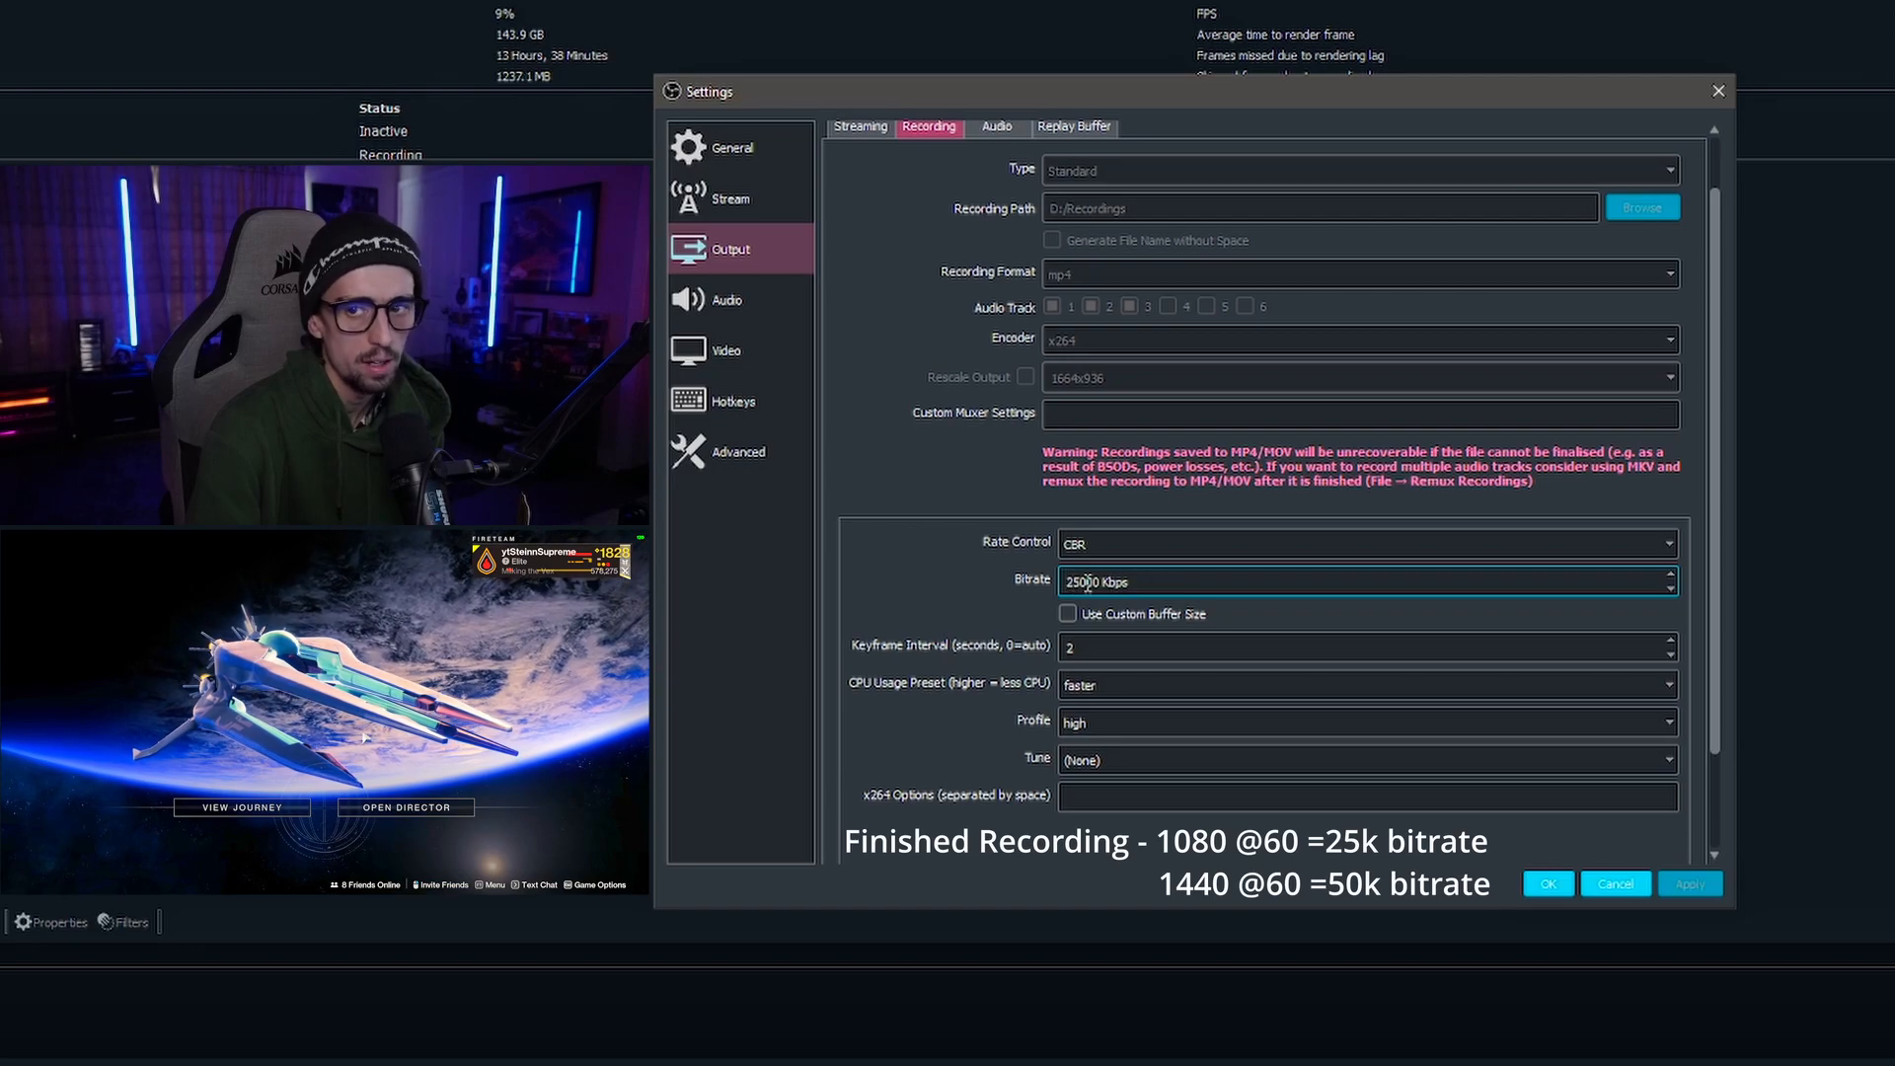
scroll("down", 3)
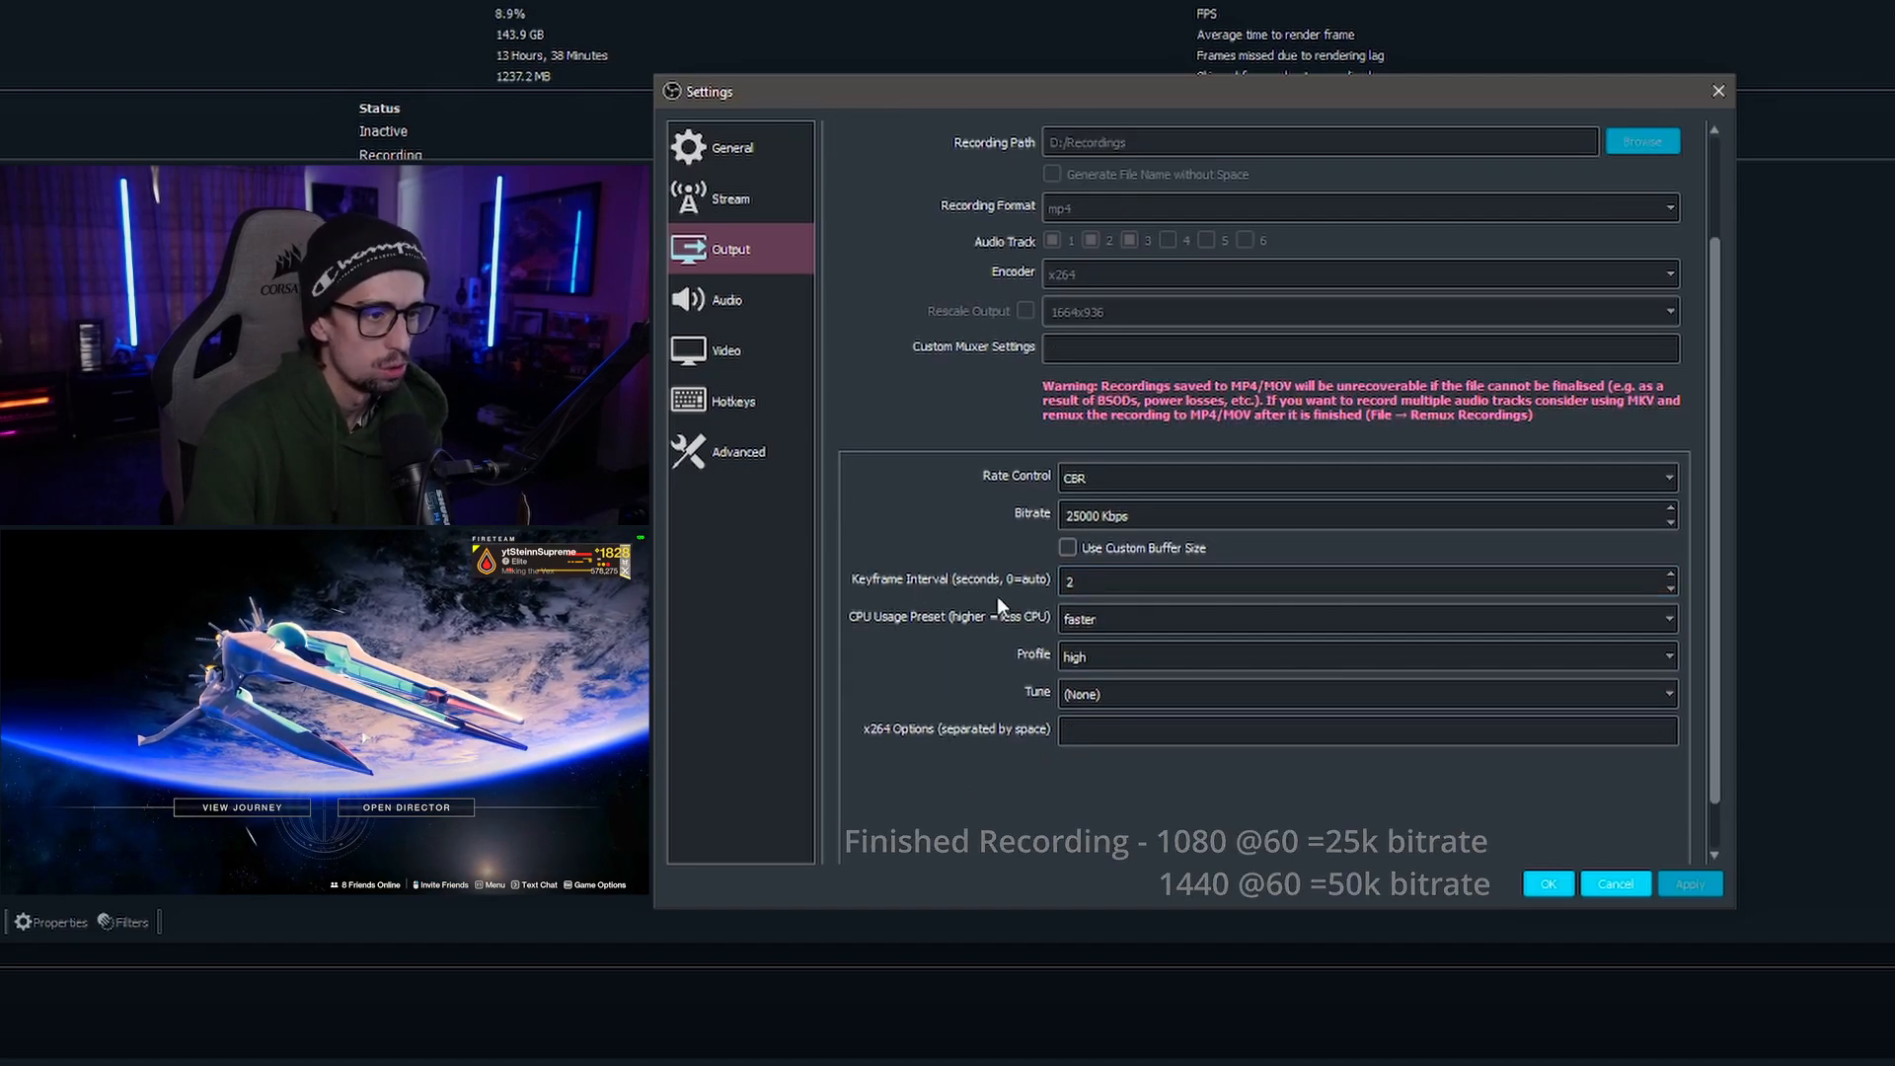
scroll("down", 3)
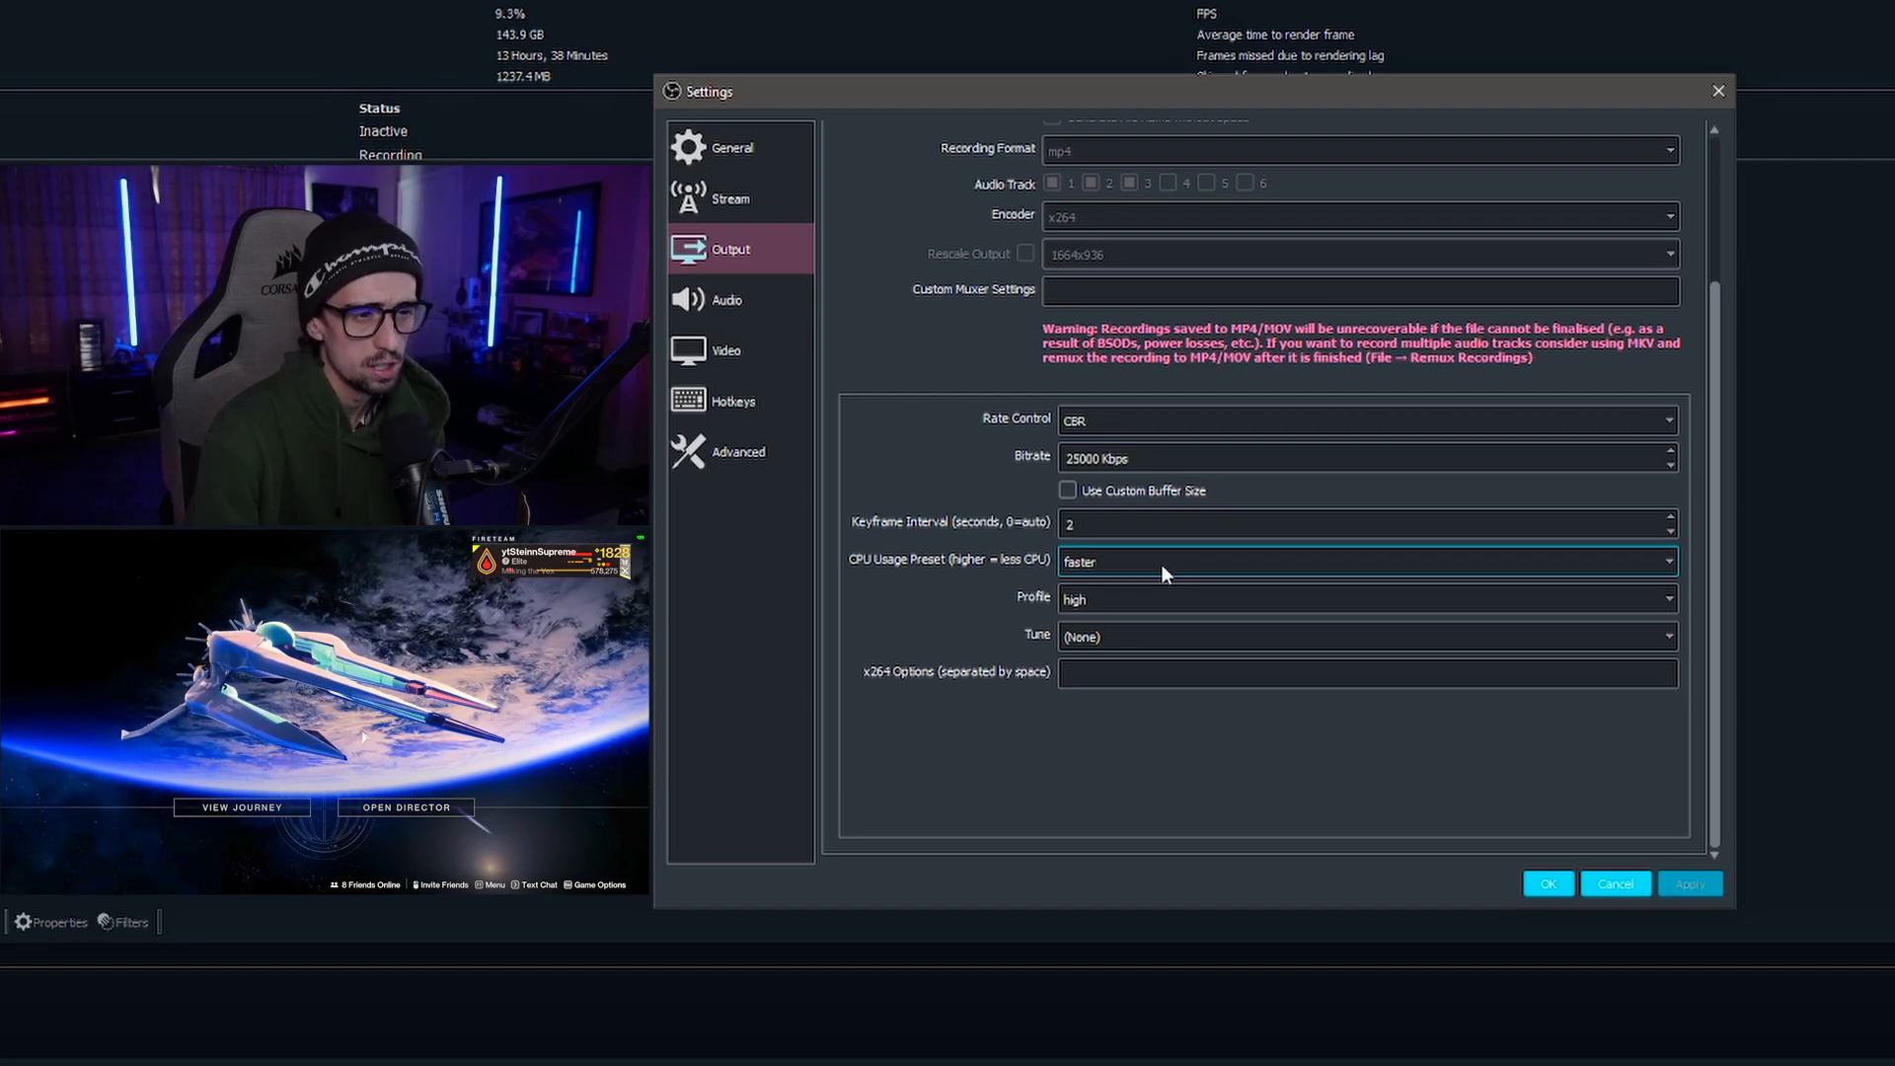
left_click(1364, 559)
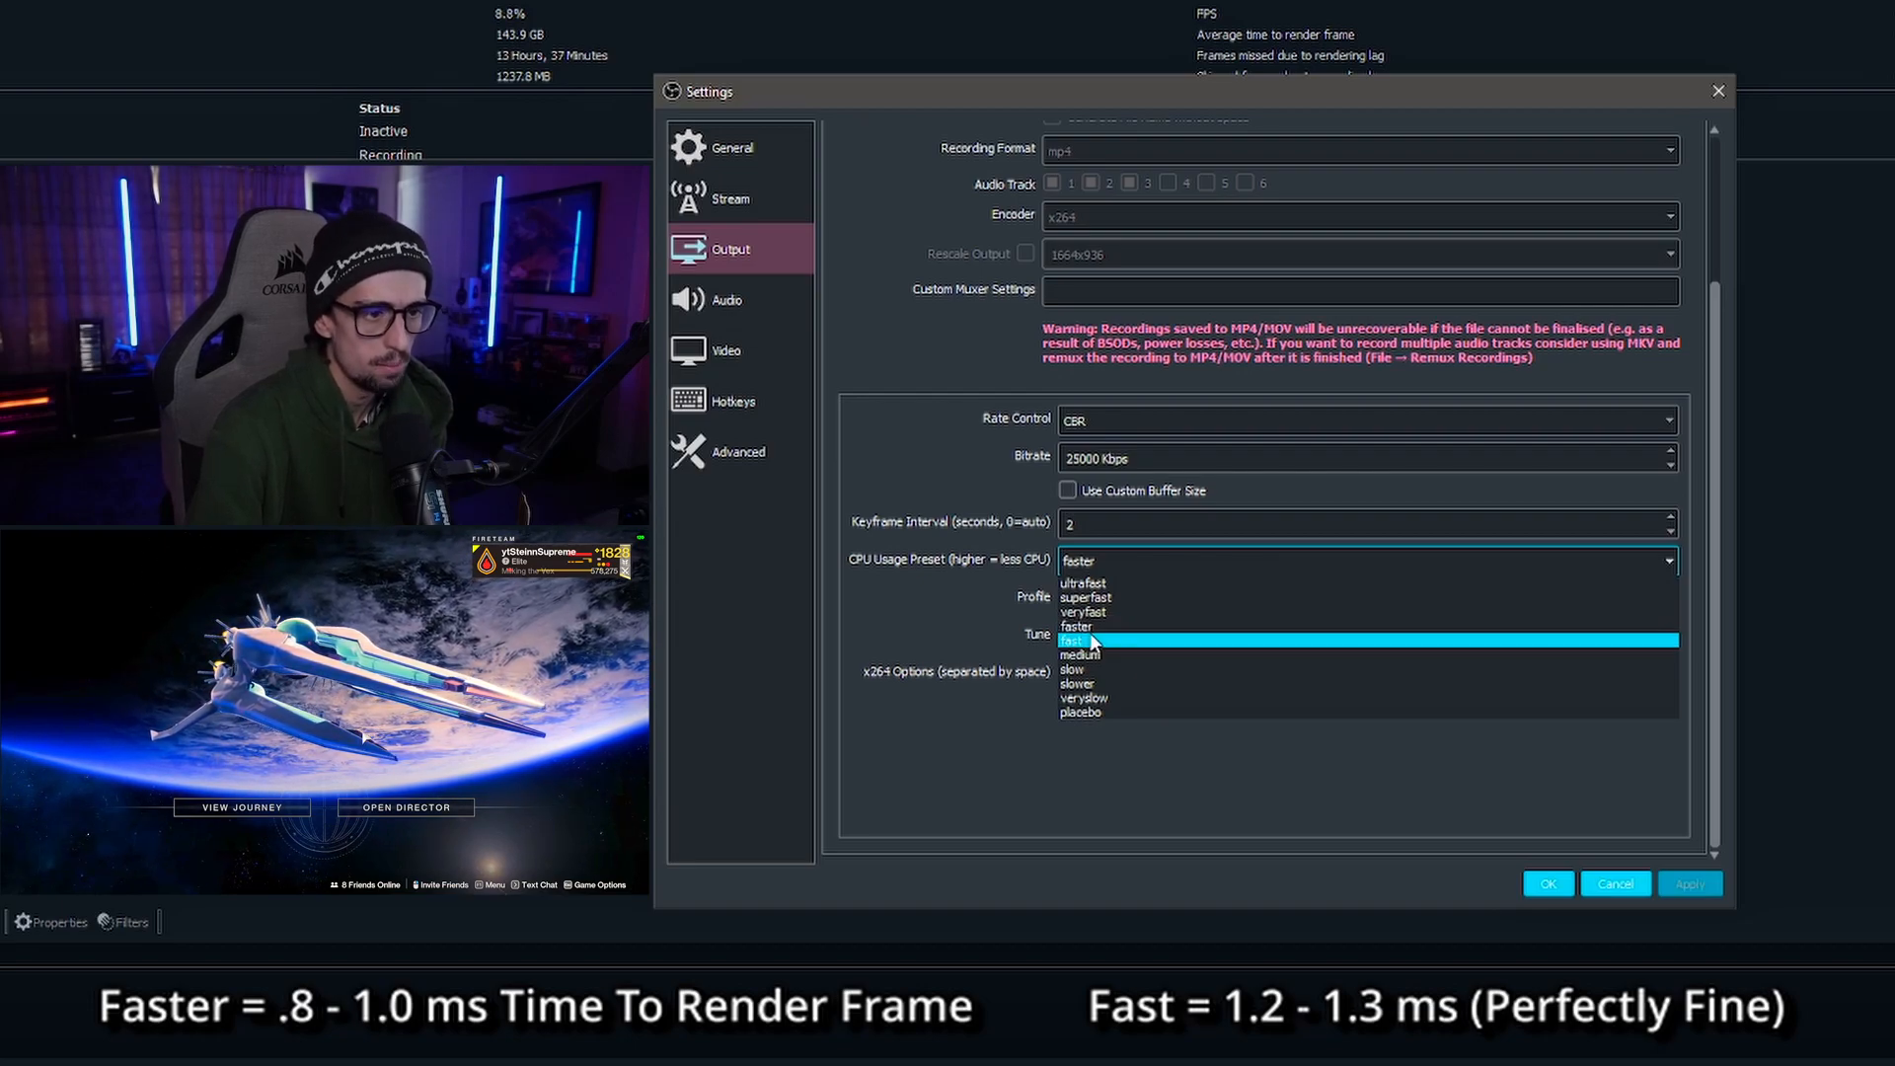
left_click(1092, 640)
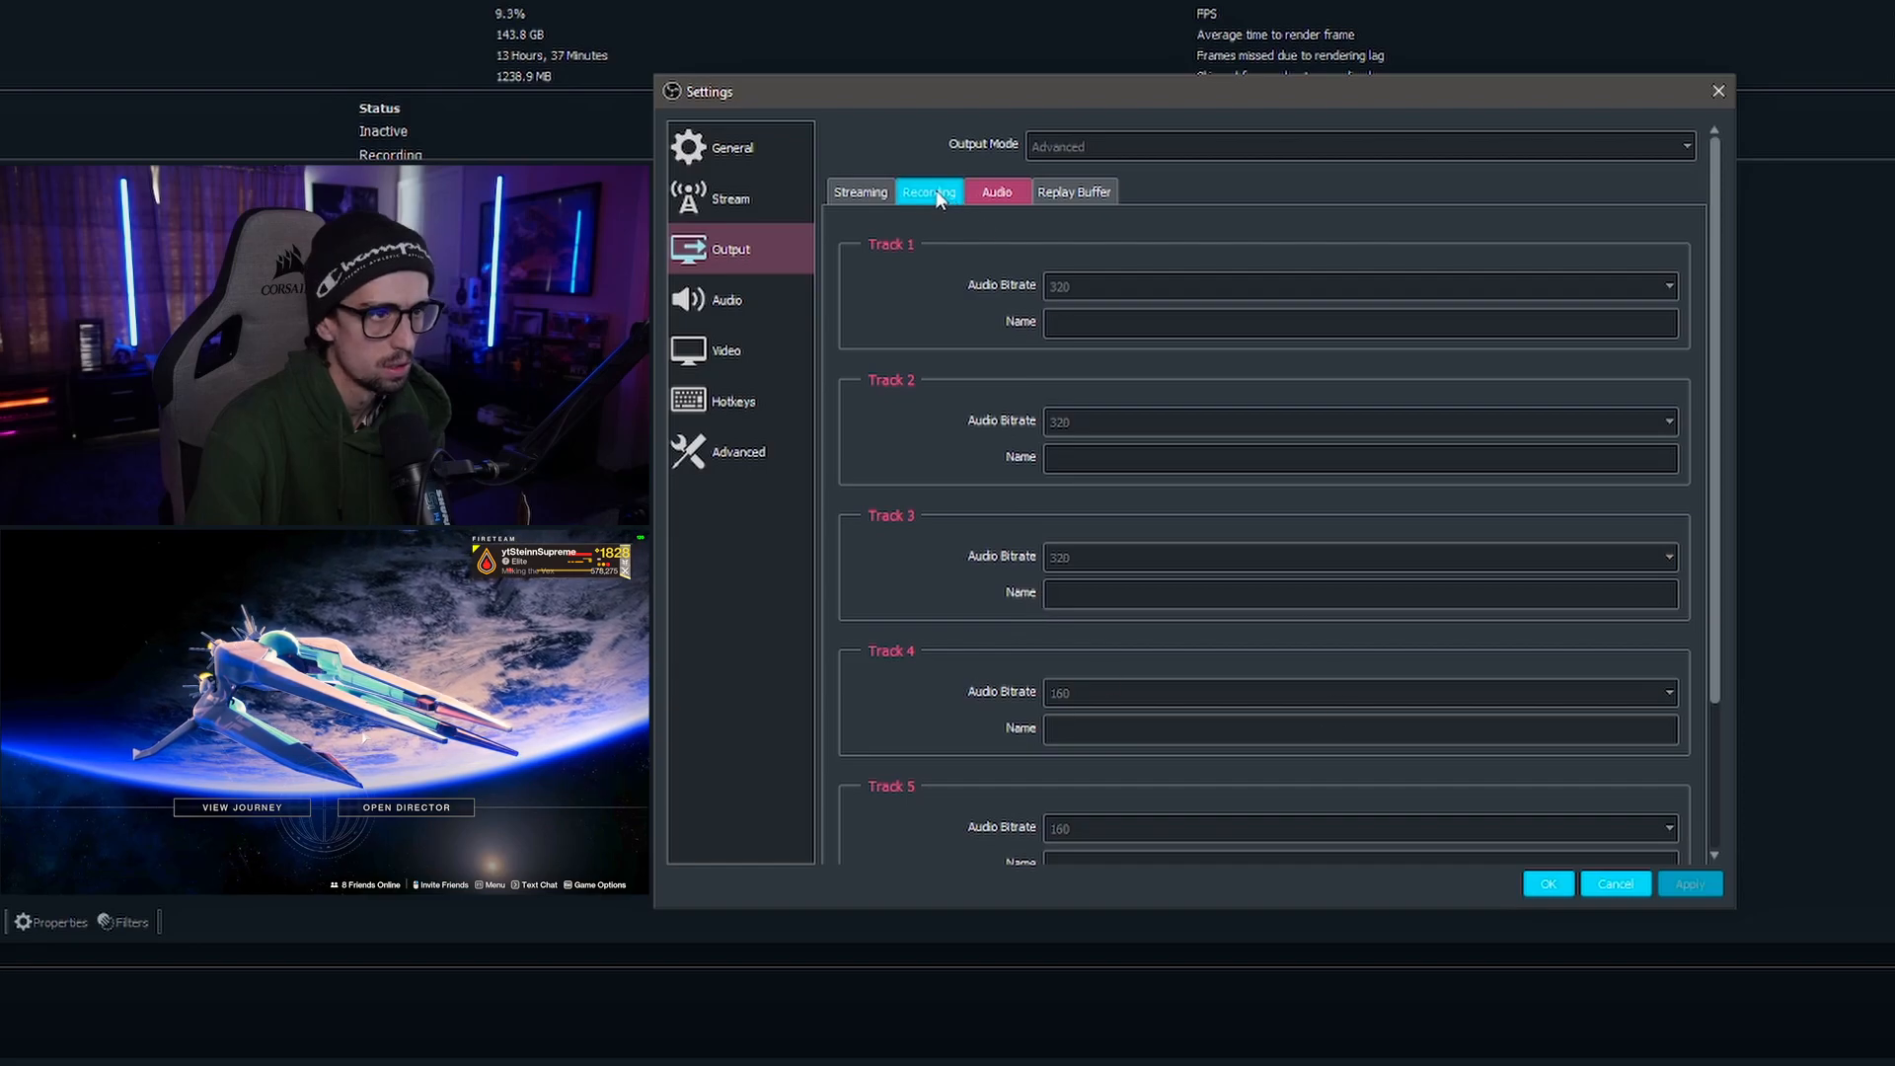
Step: Leave Settings and bring Destiny 2's character screen to the front
left_click(726, 351)
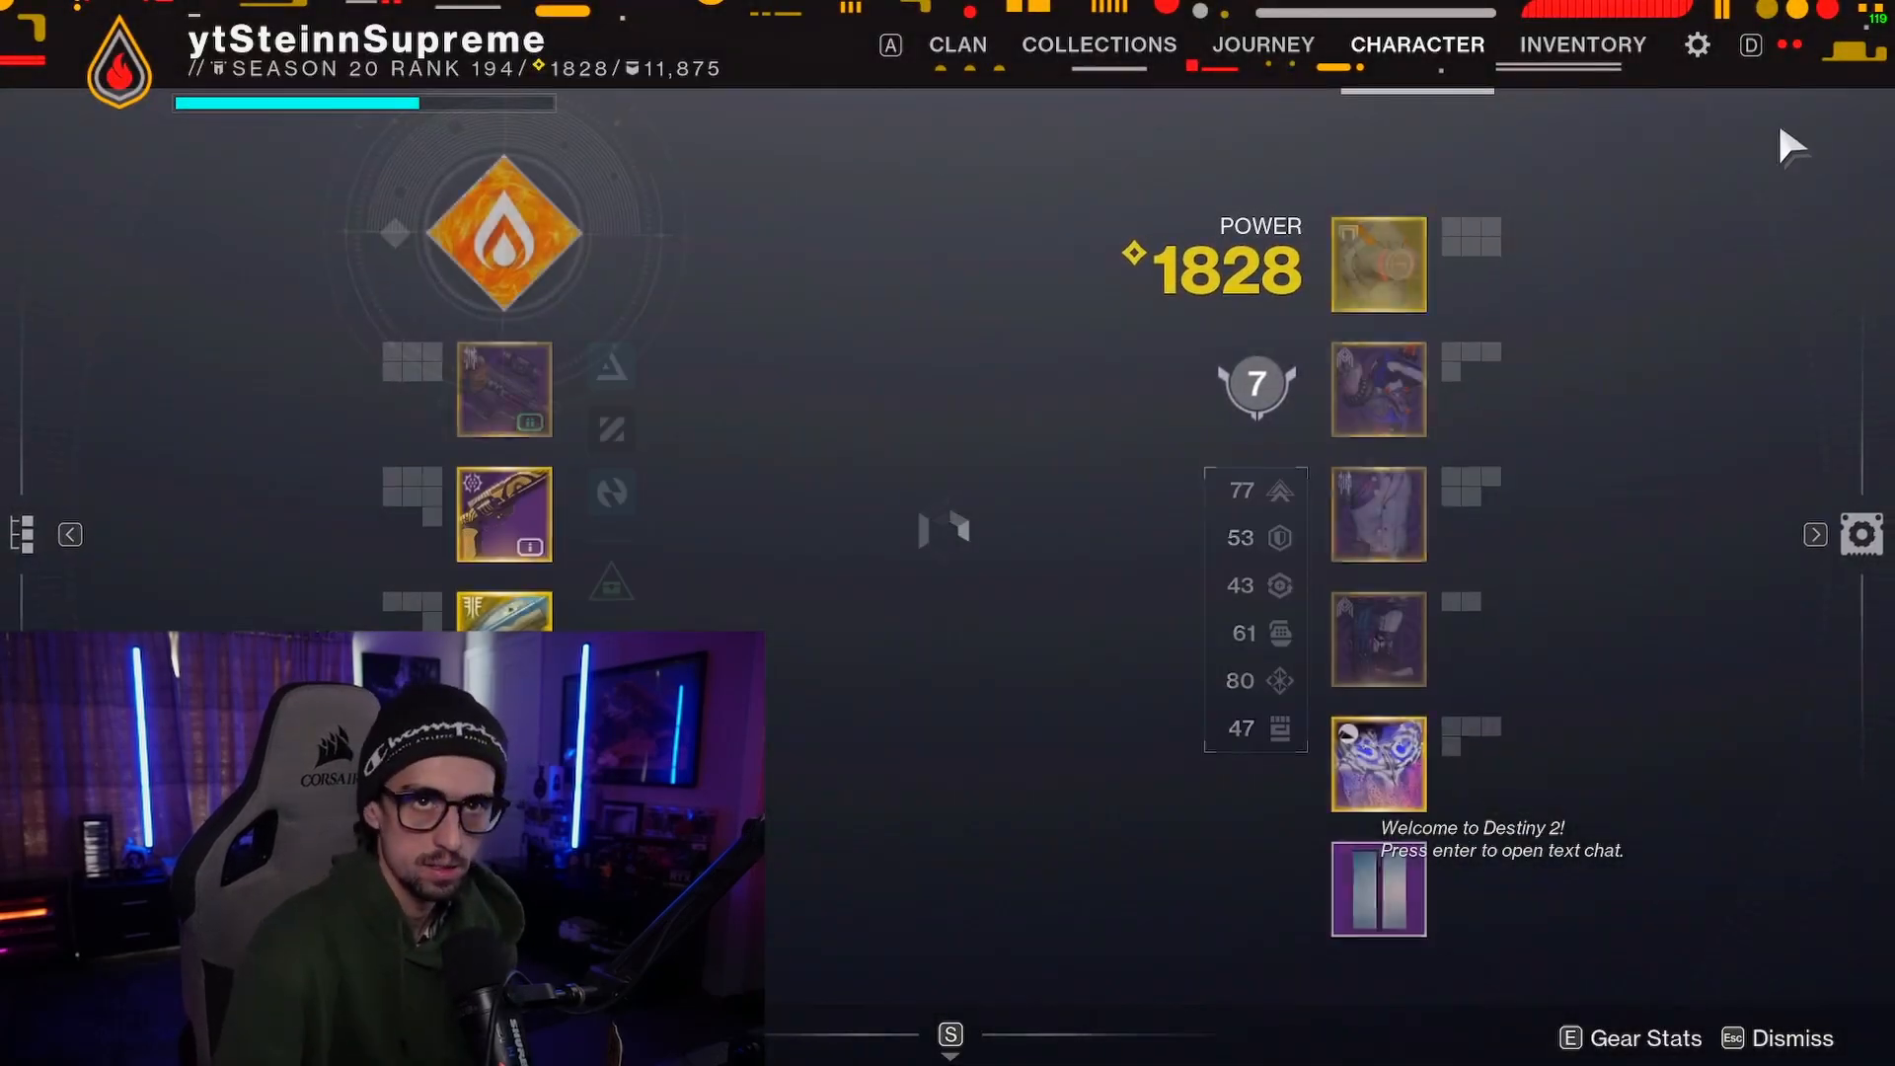
Step: Confirm Destiny 2 runs Fullscreen at 2560x1440 capped at 120 FPS in its video settings
left_click(1698, 45)
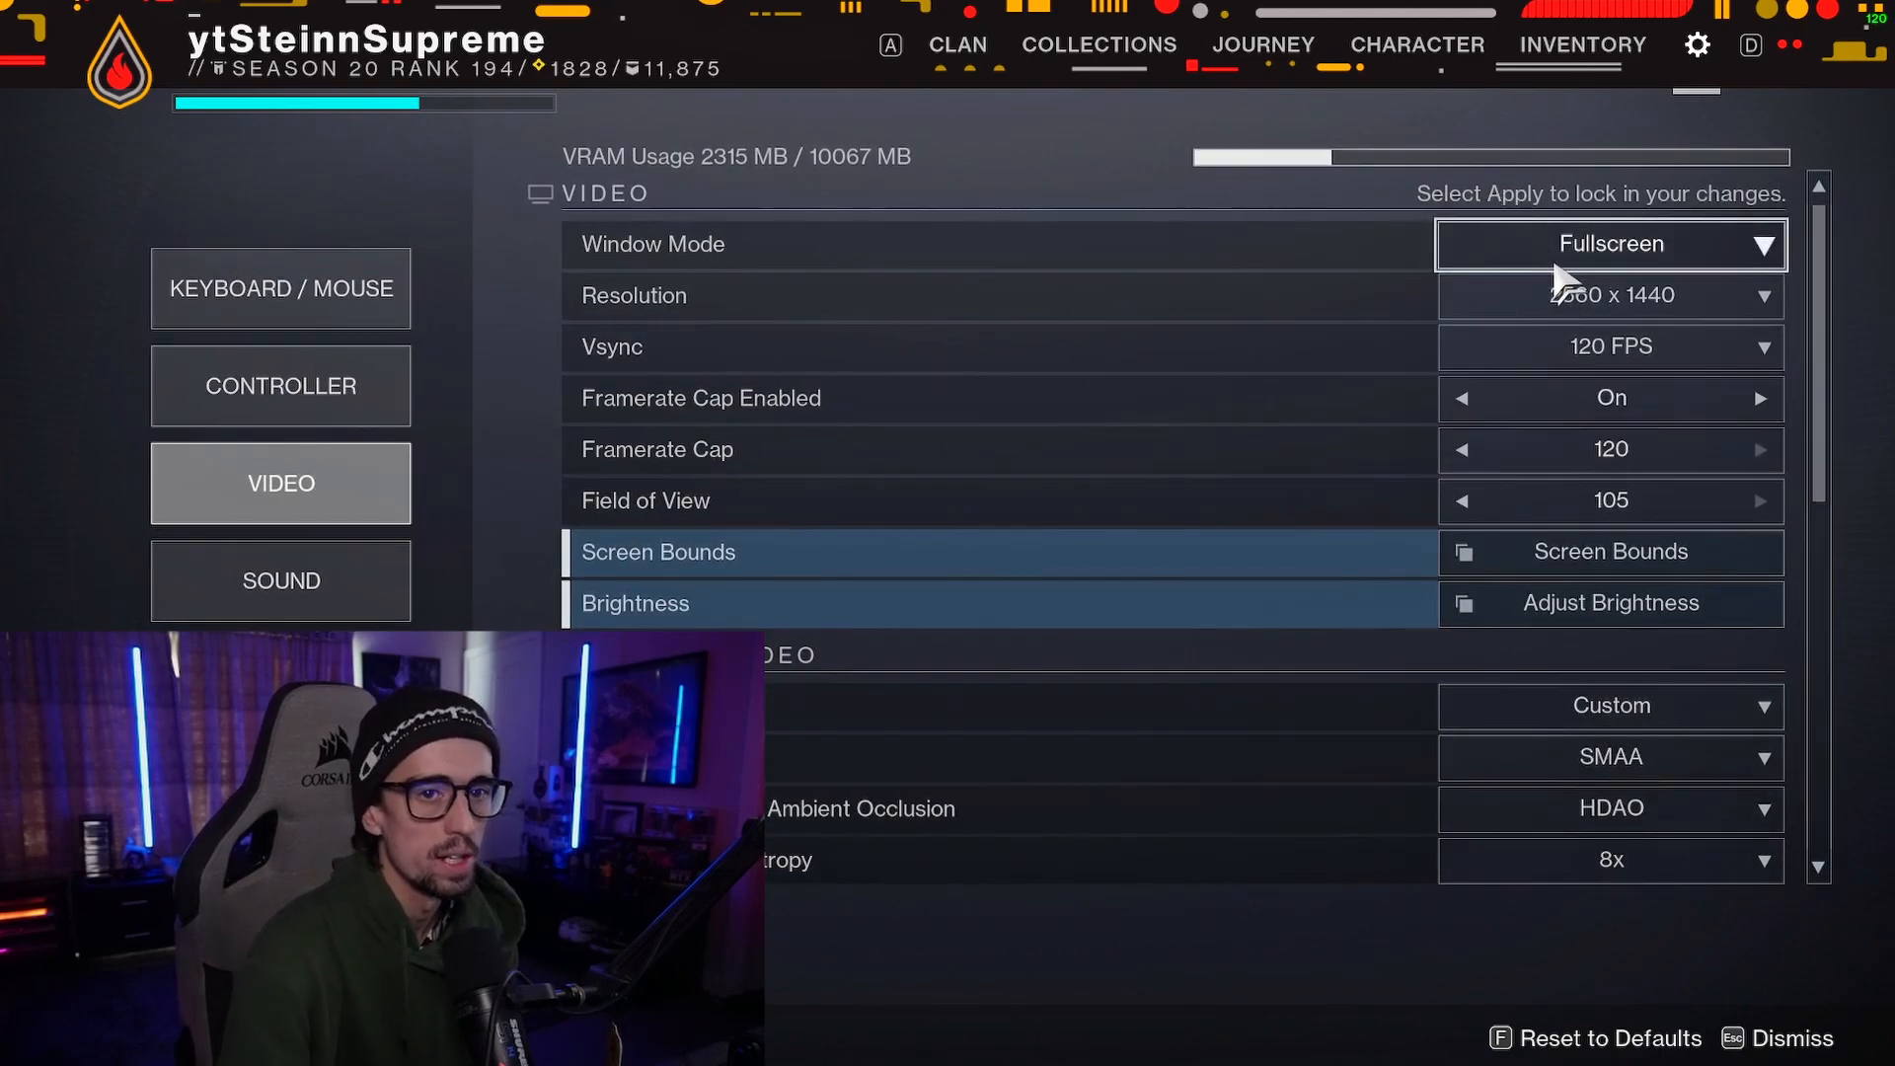
mouse_move(827, 320)
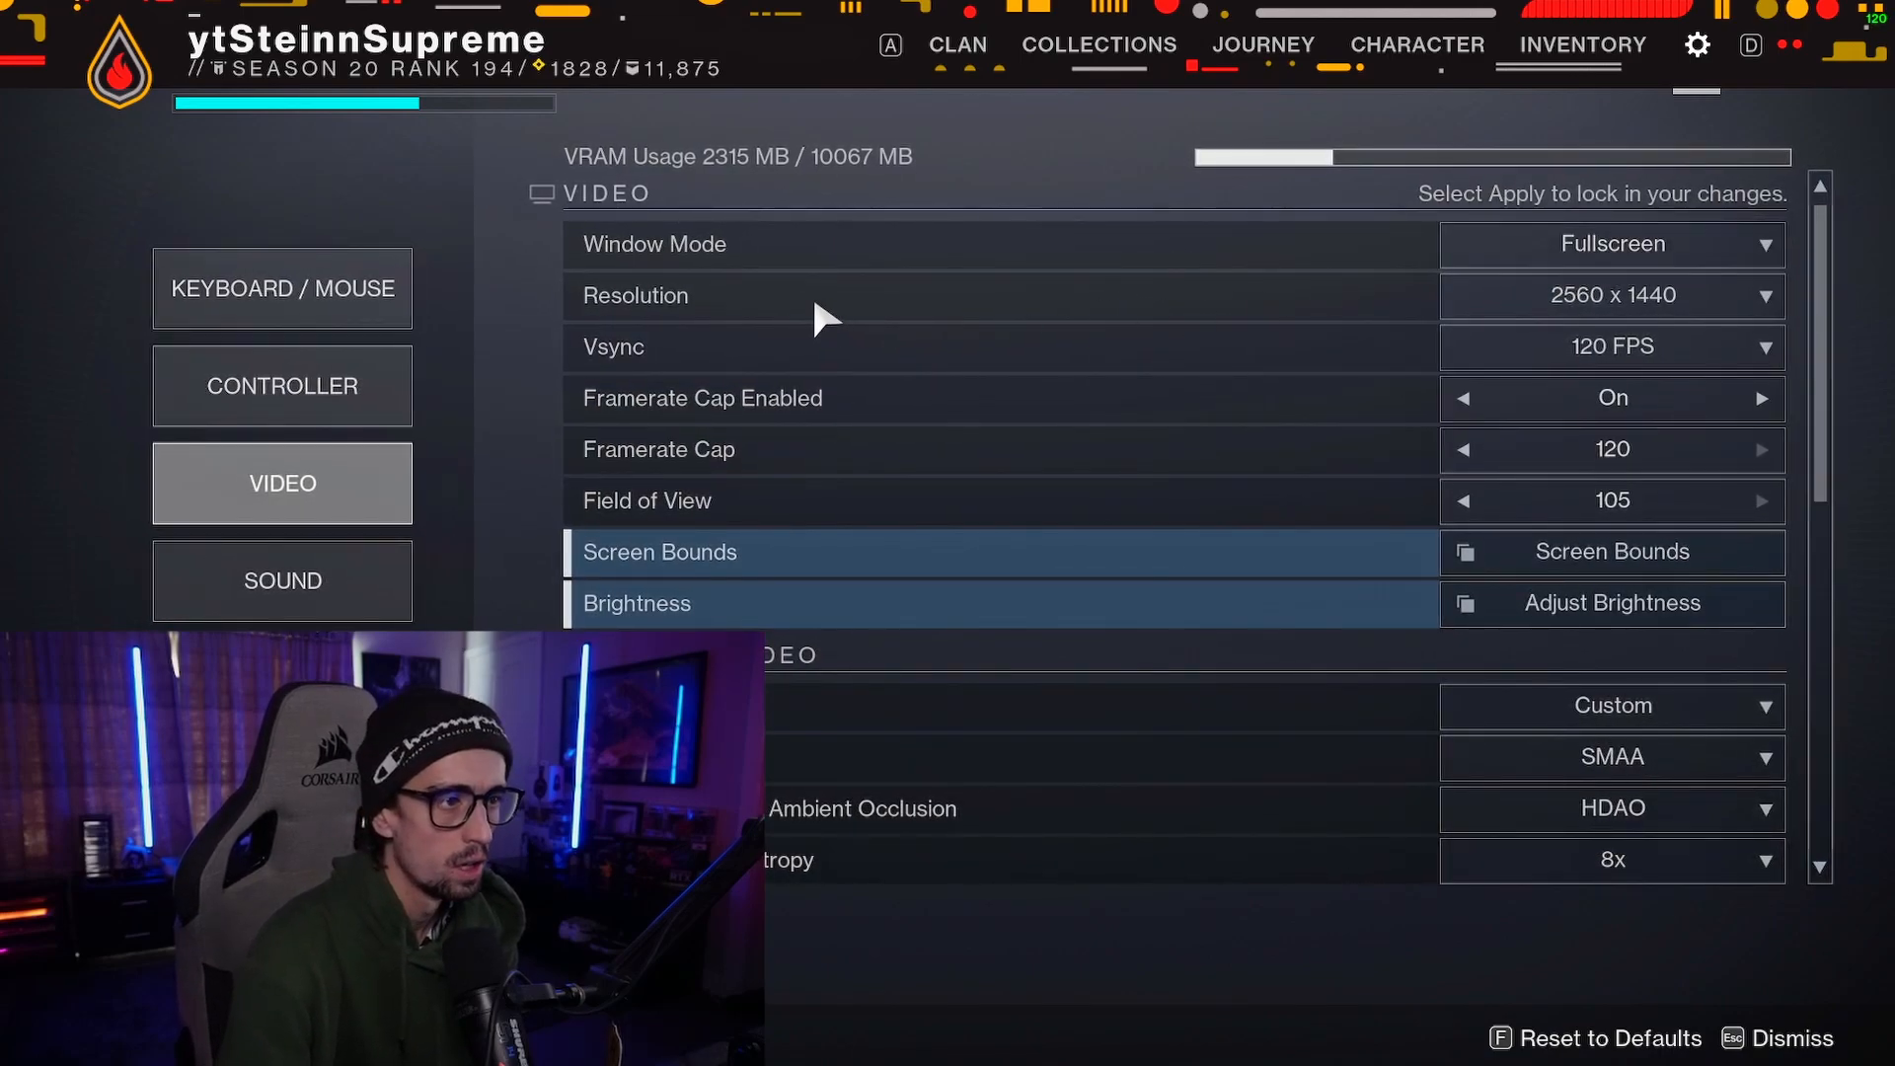
mouse_move(869, 357)
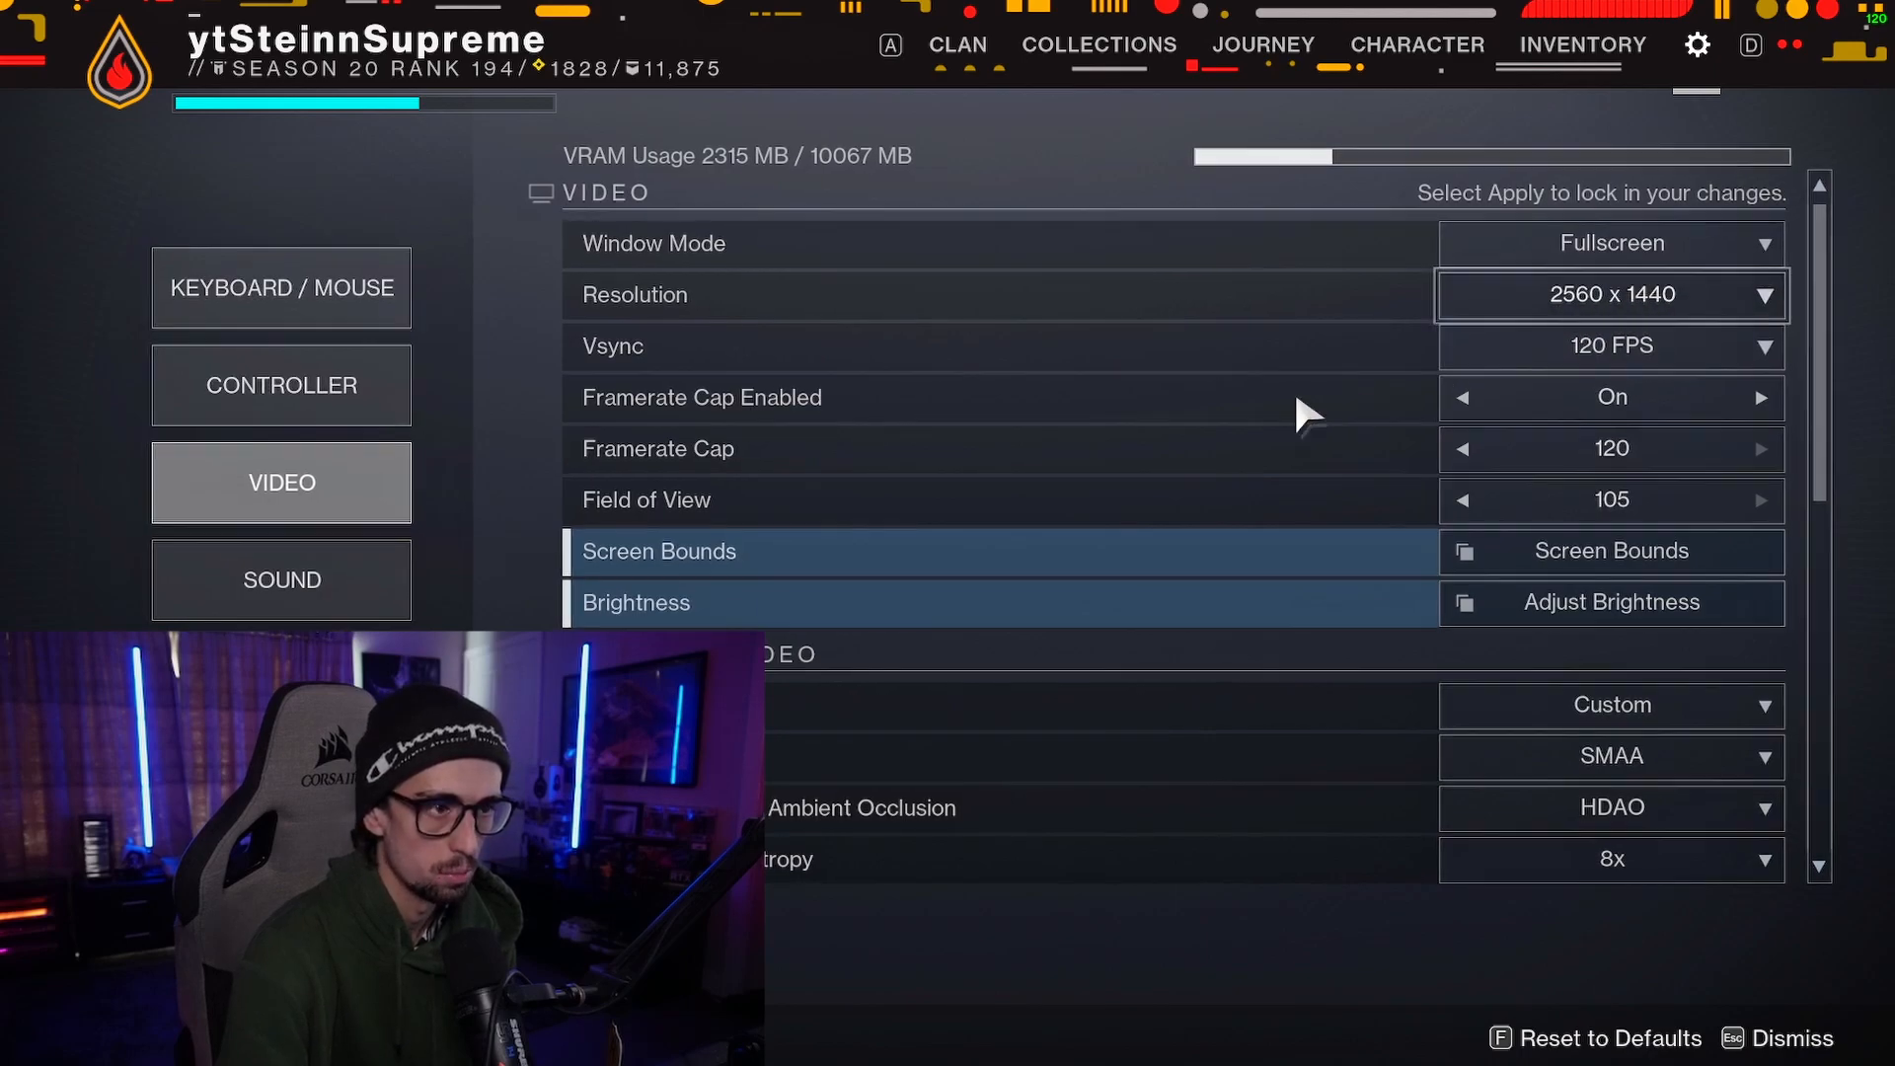
scroll("down", 3)
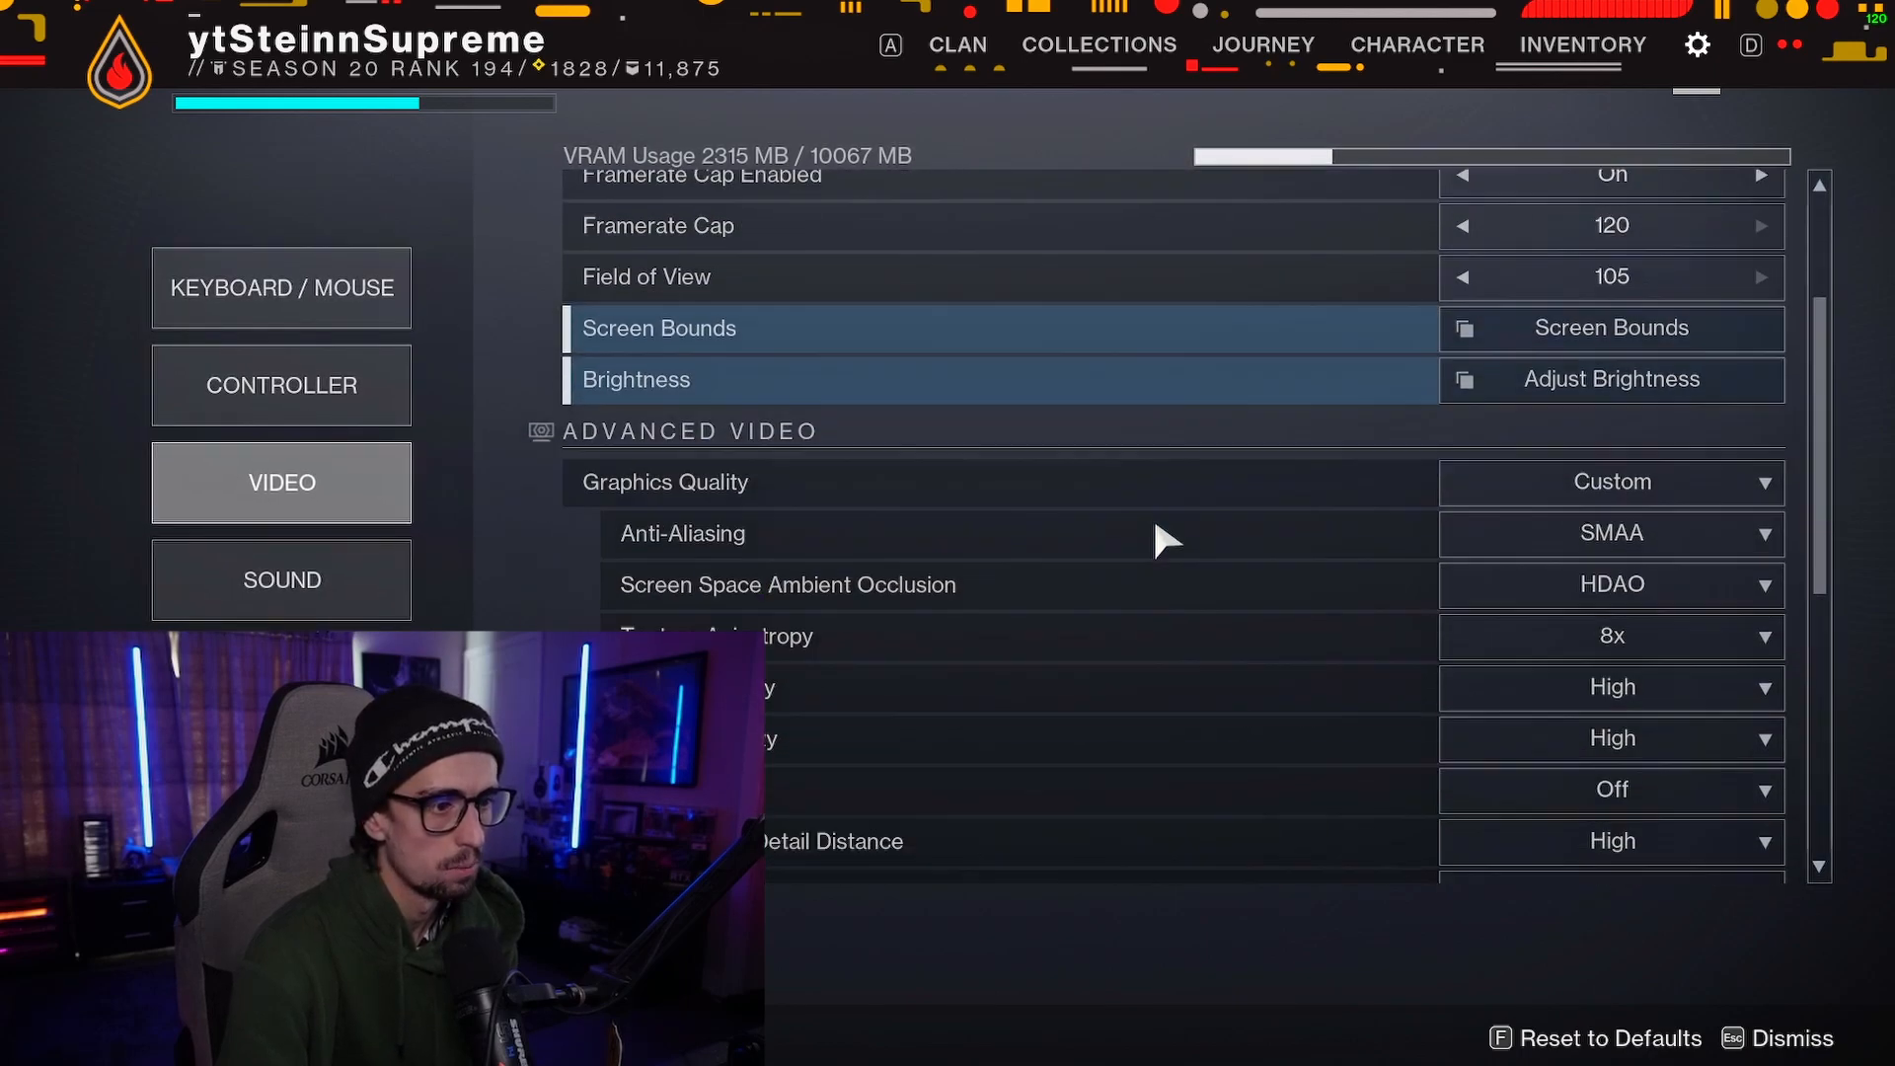
scroll("down", 3)
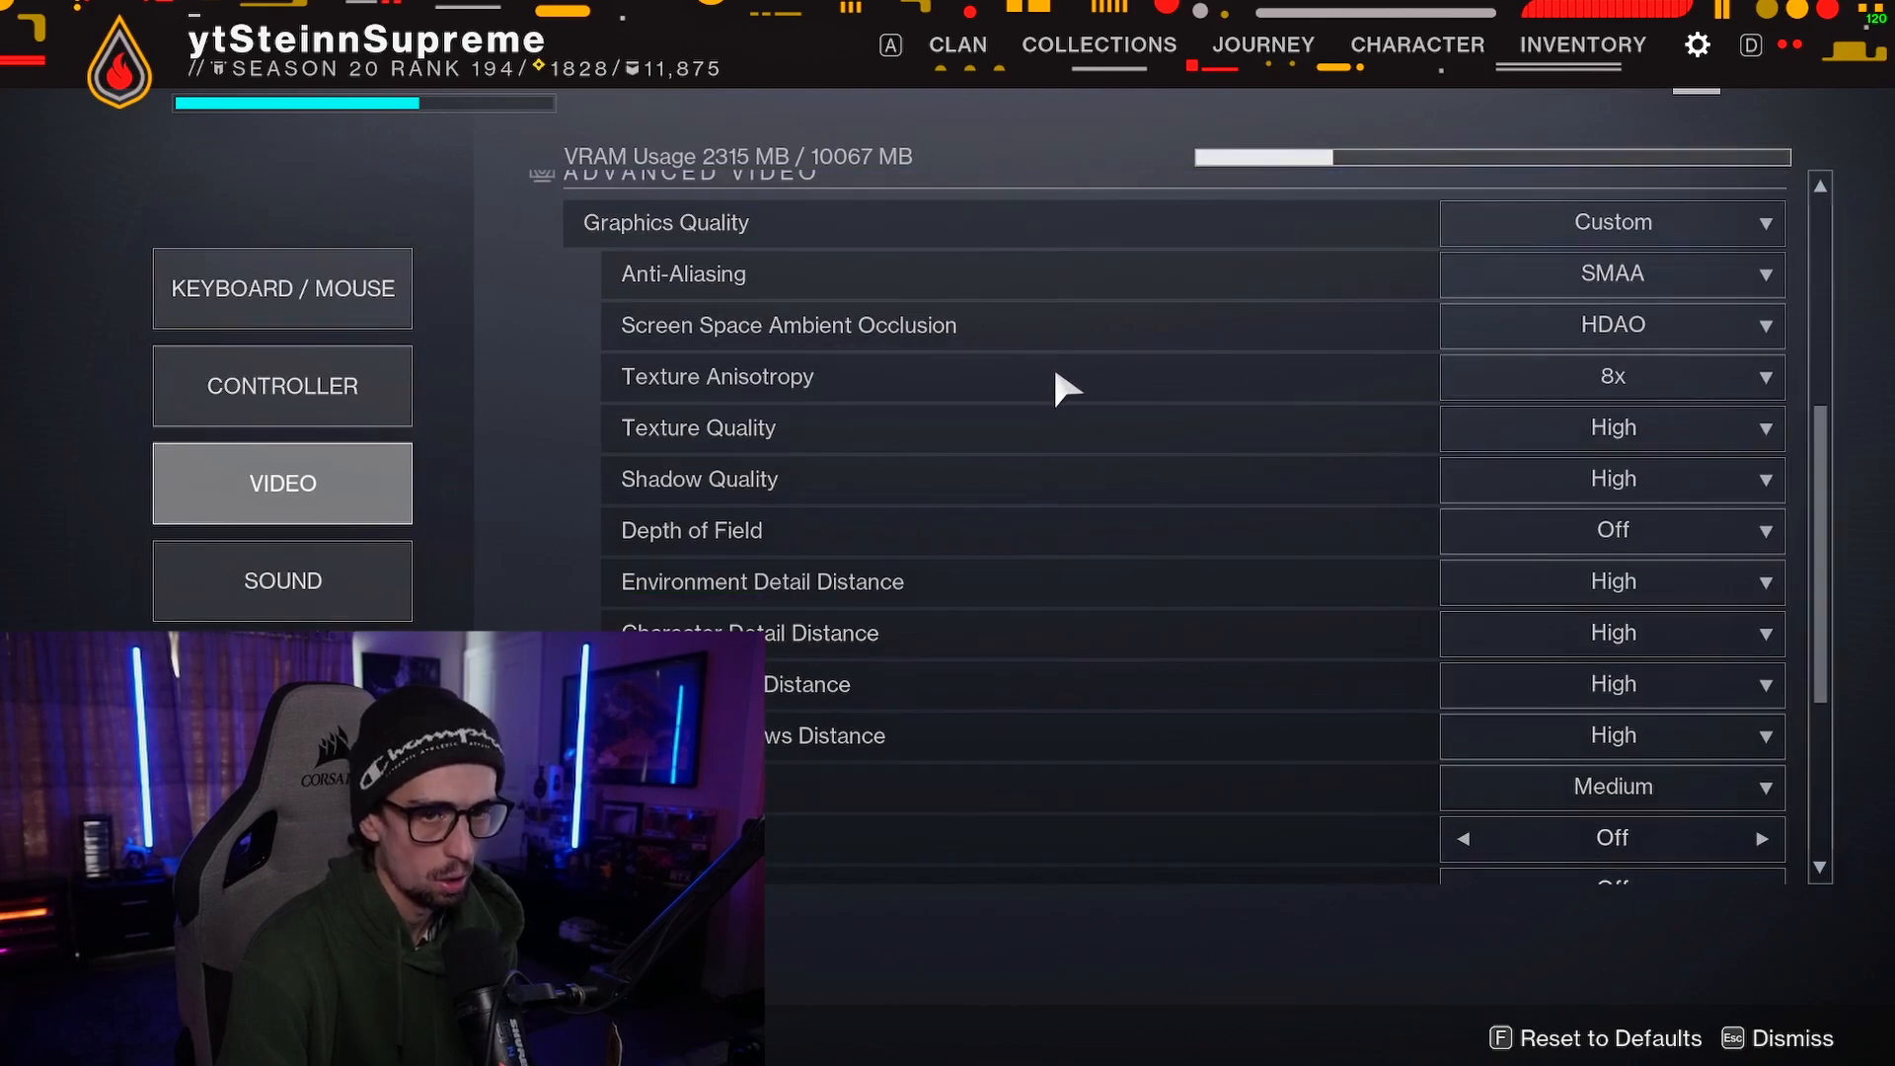
scroll("down", 3)
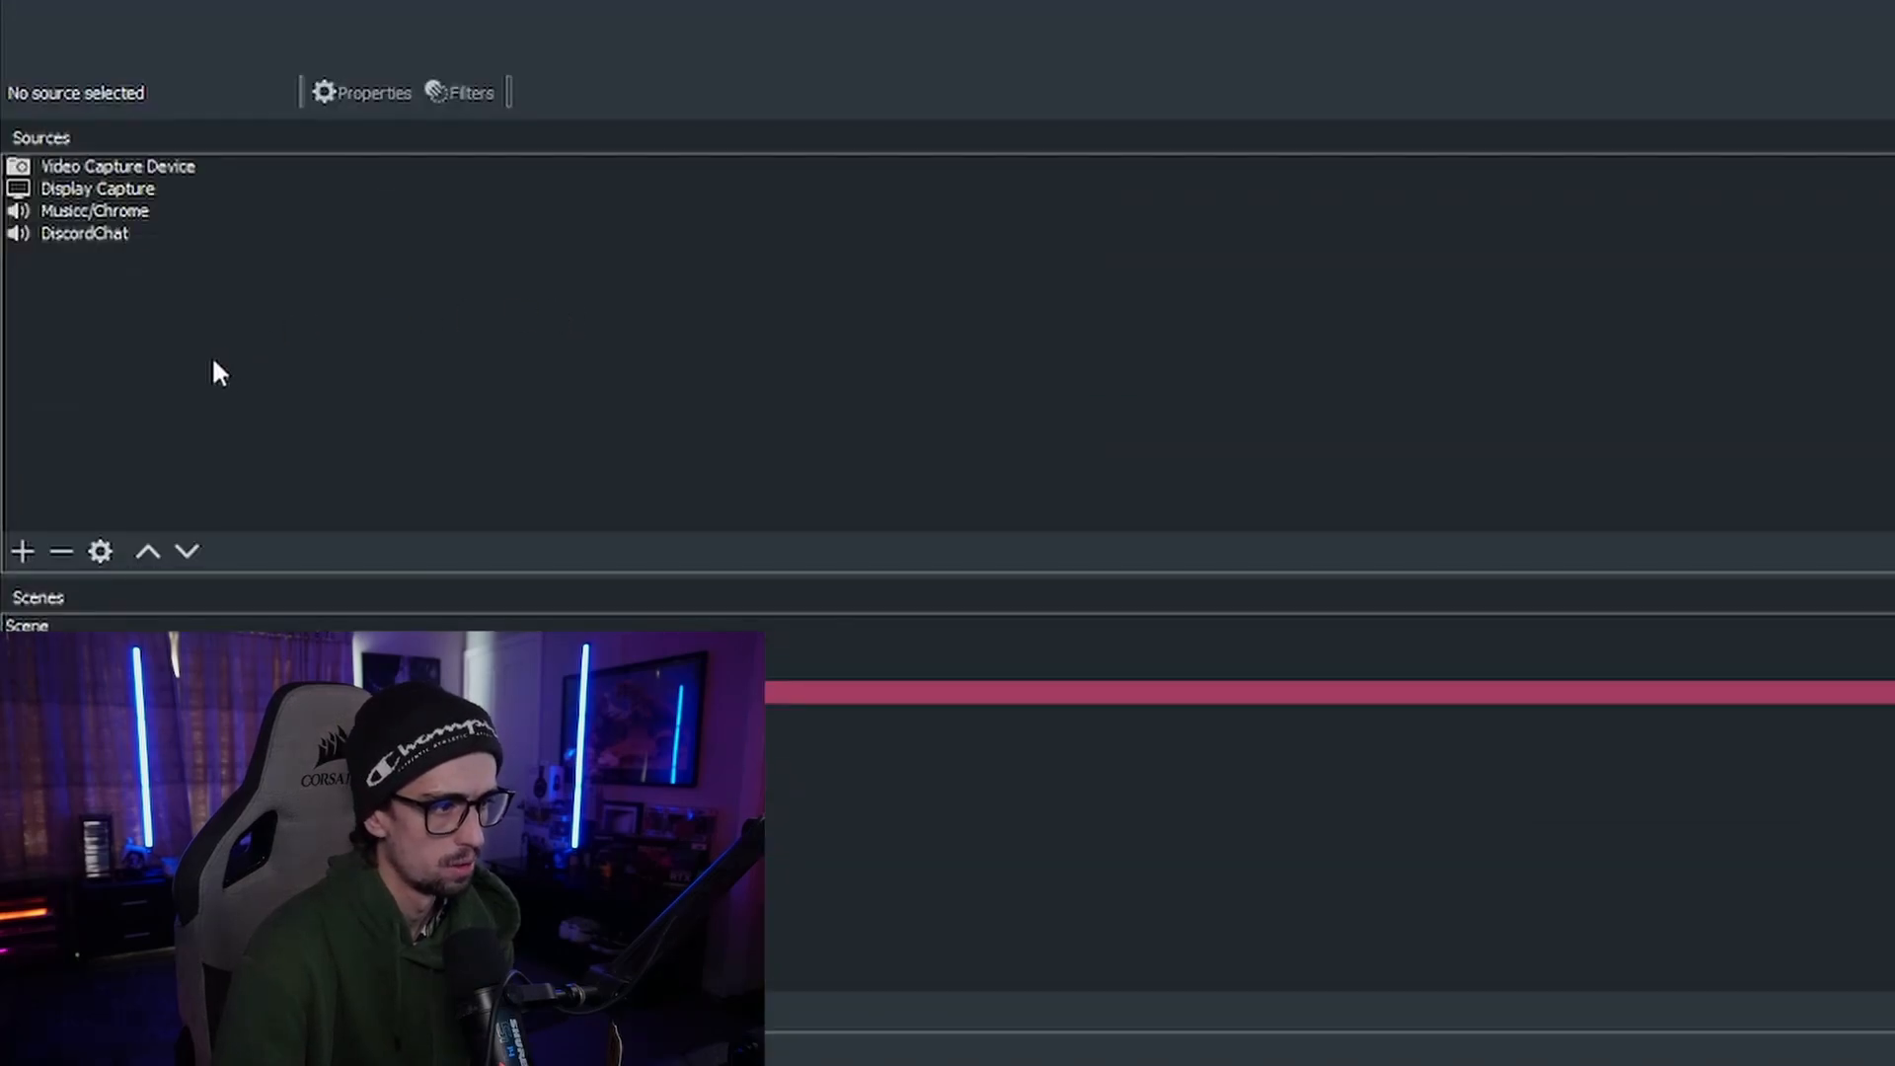
Step: Show the Display Capture source properties with capture method Windows 10 (1903 and up)
left_click(99, 190)
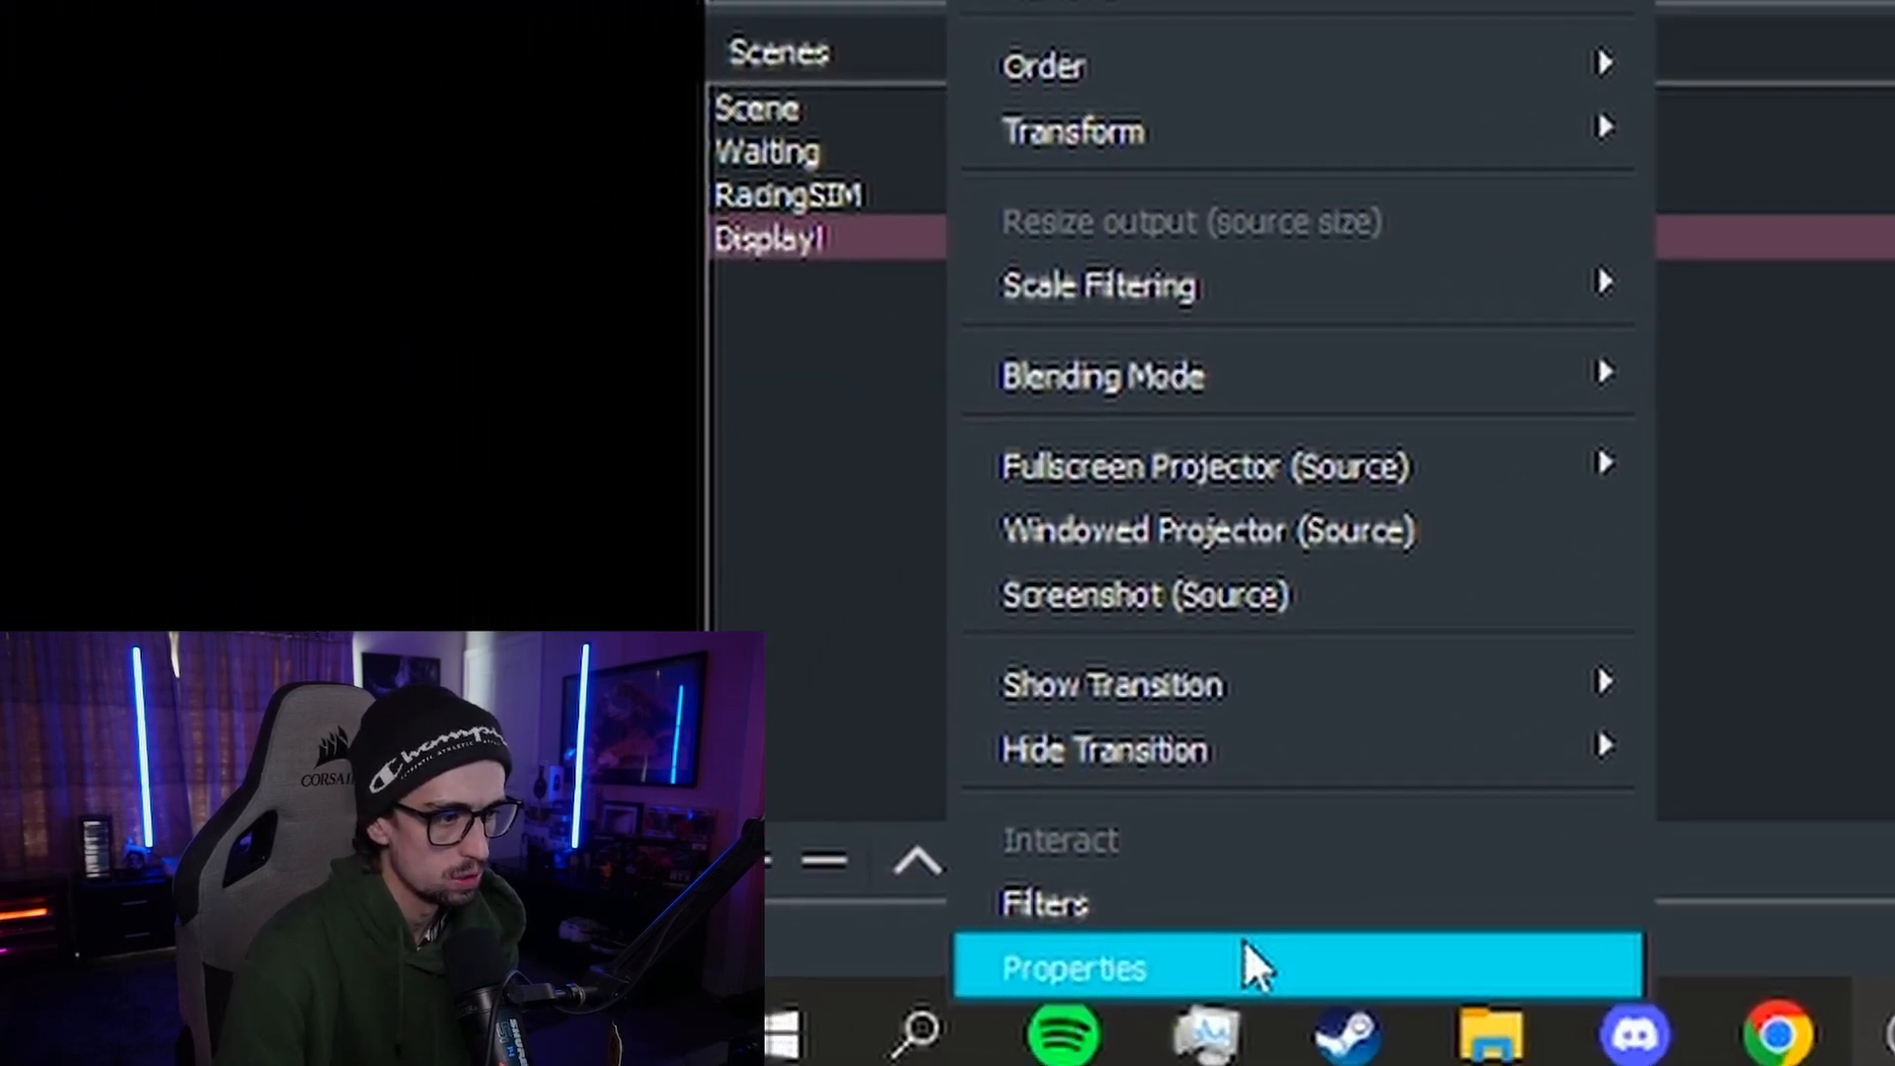
left_click(1070, 967)
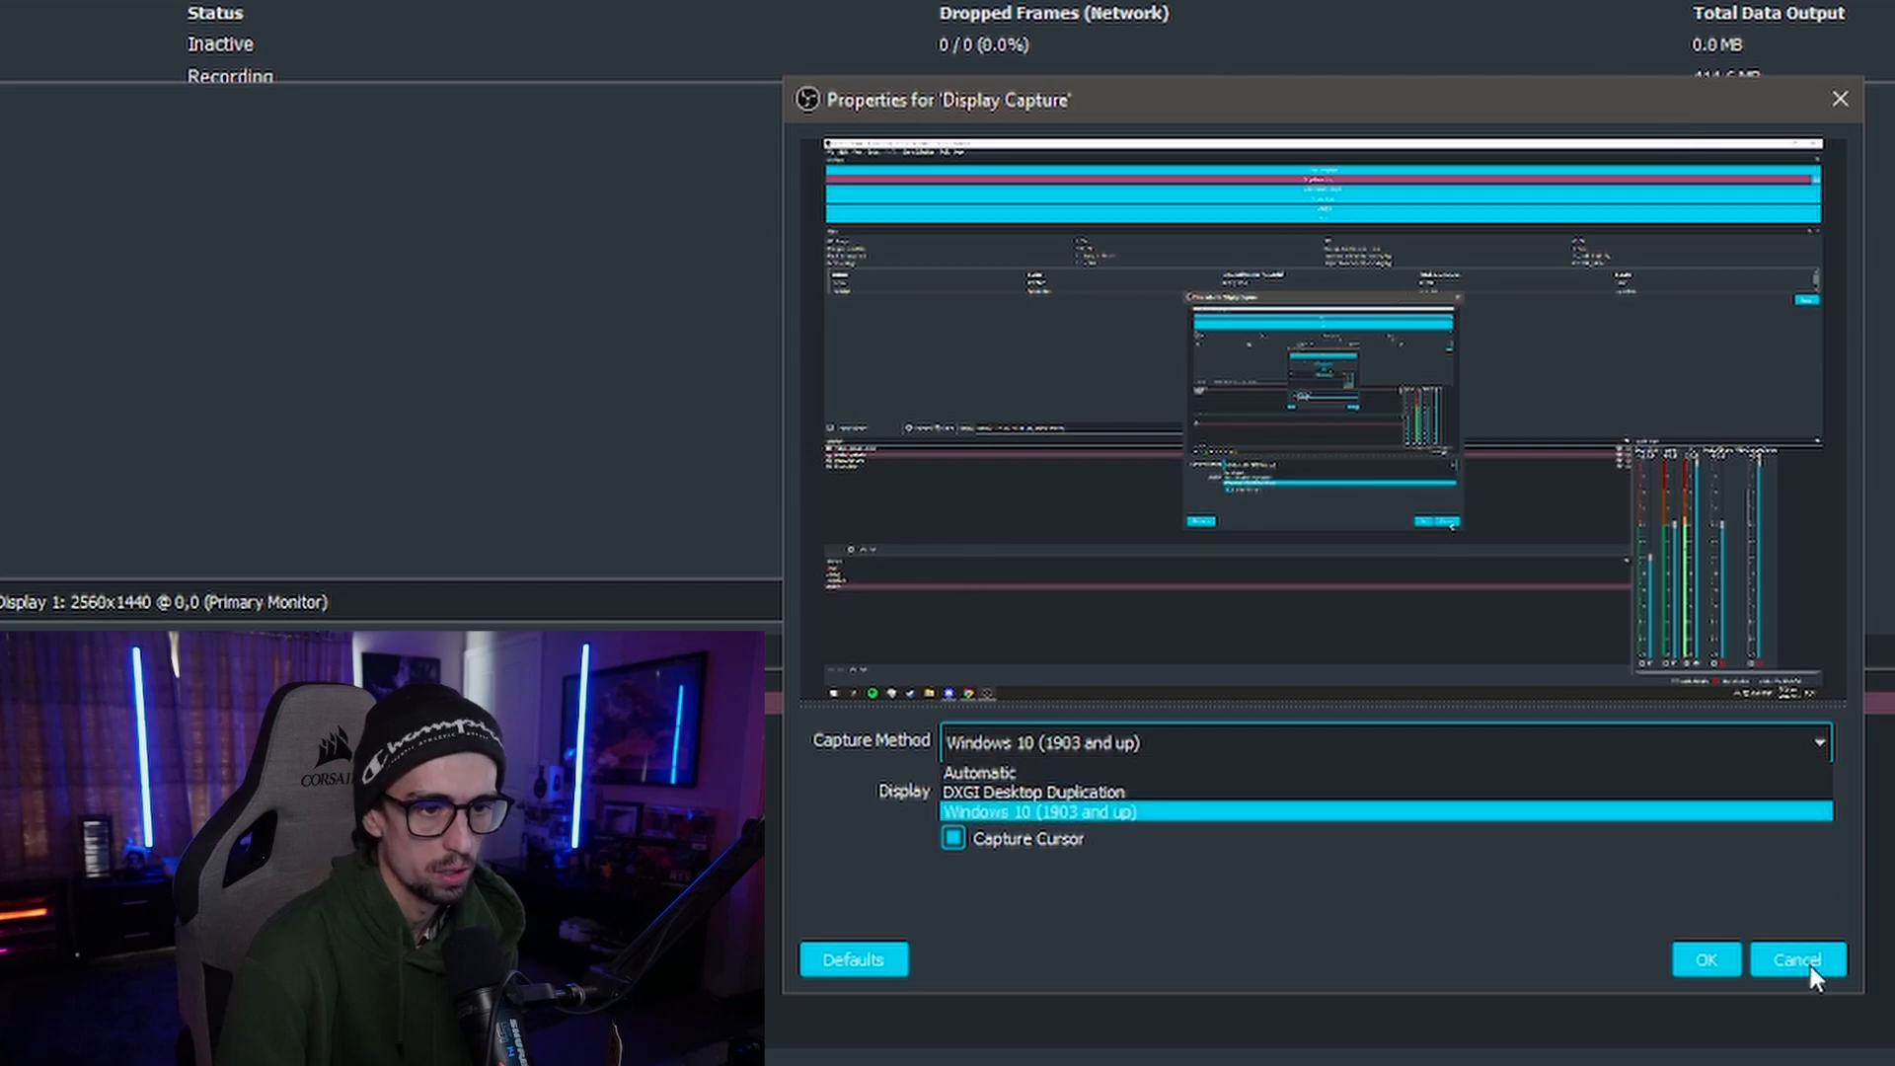
left_click(1796, 959)
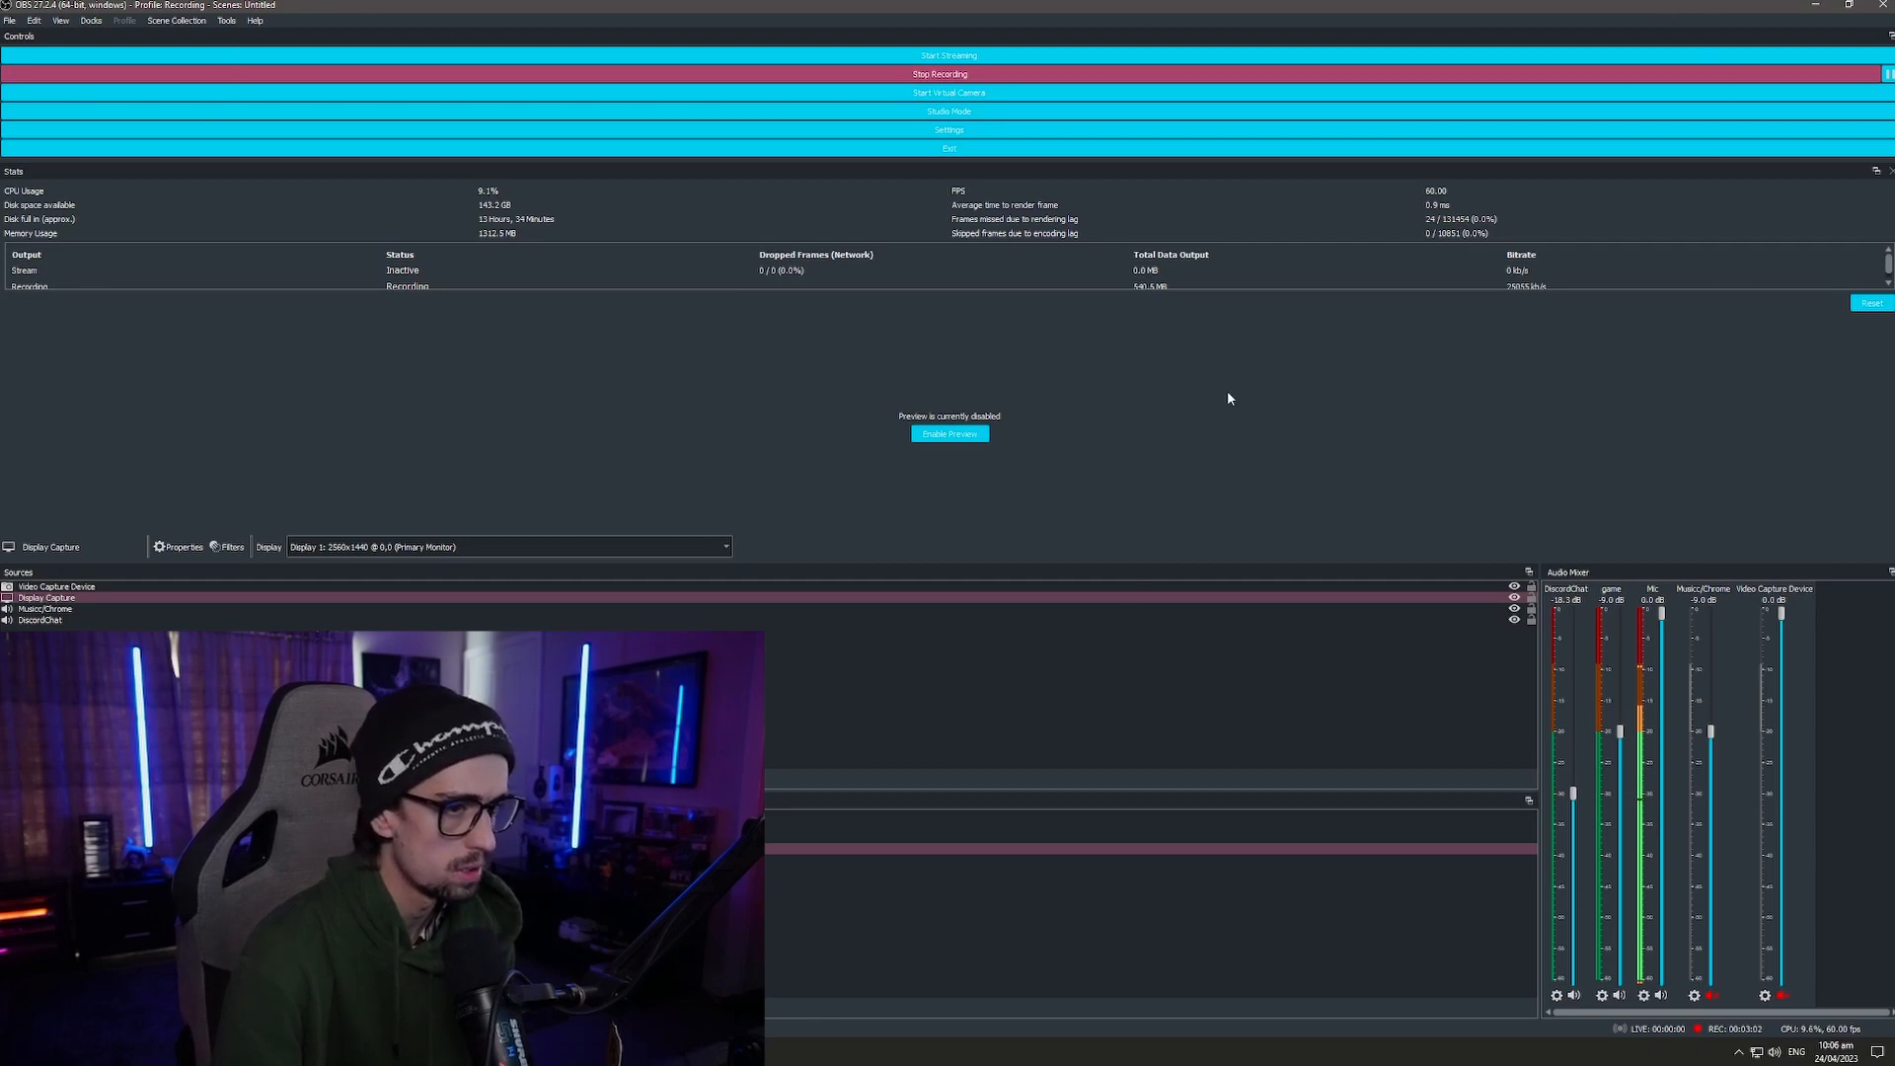
mouse_move(1293, 444)
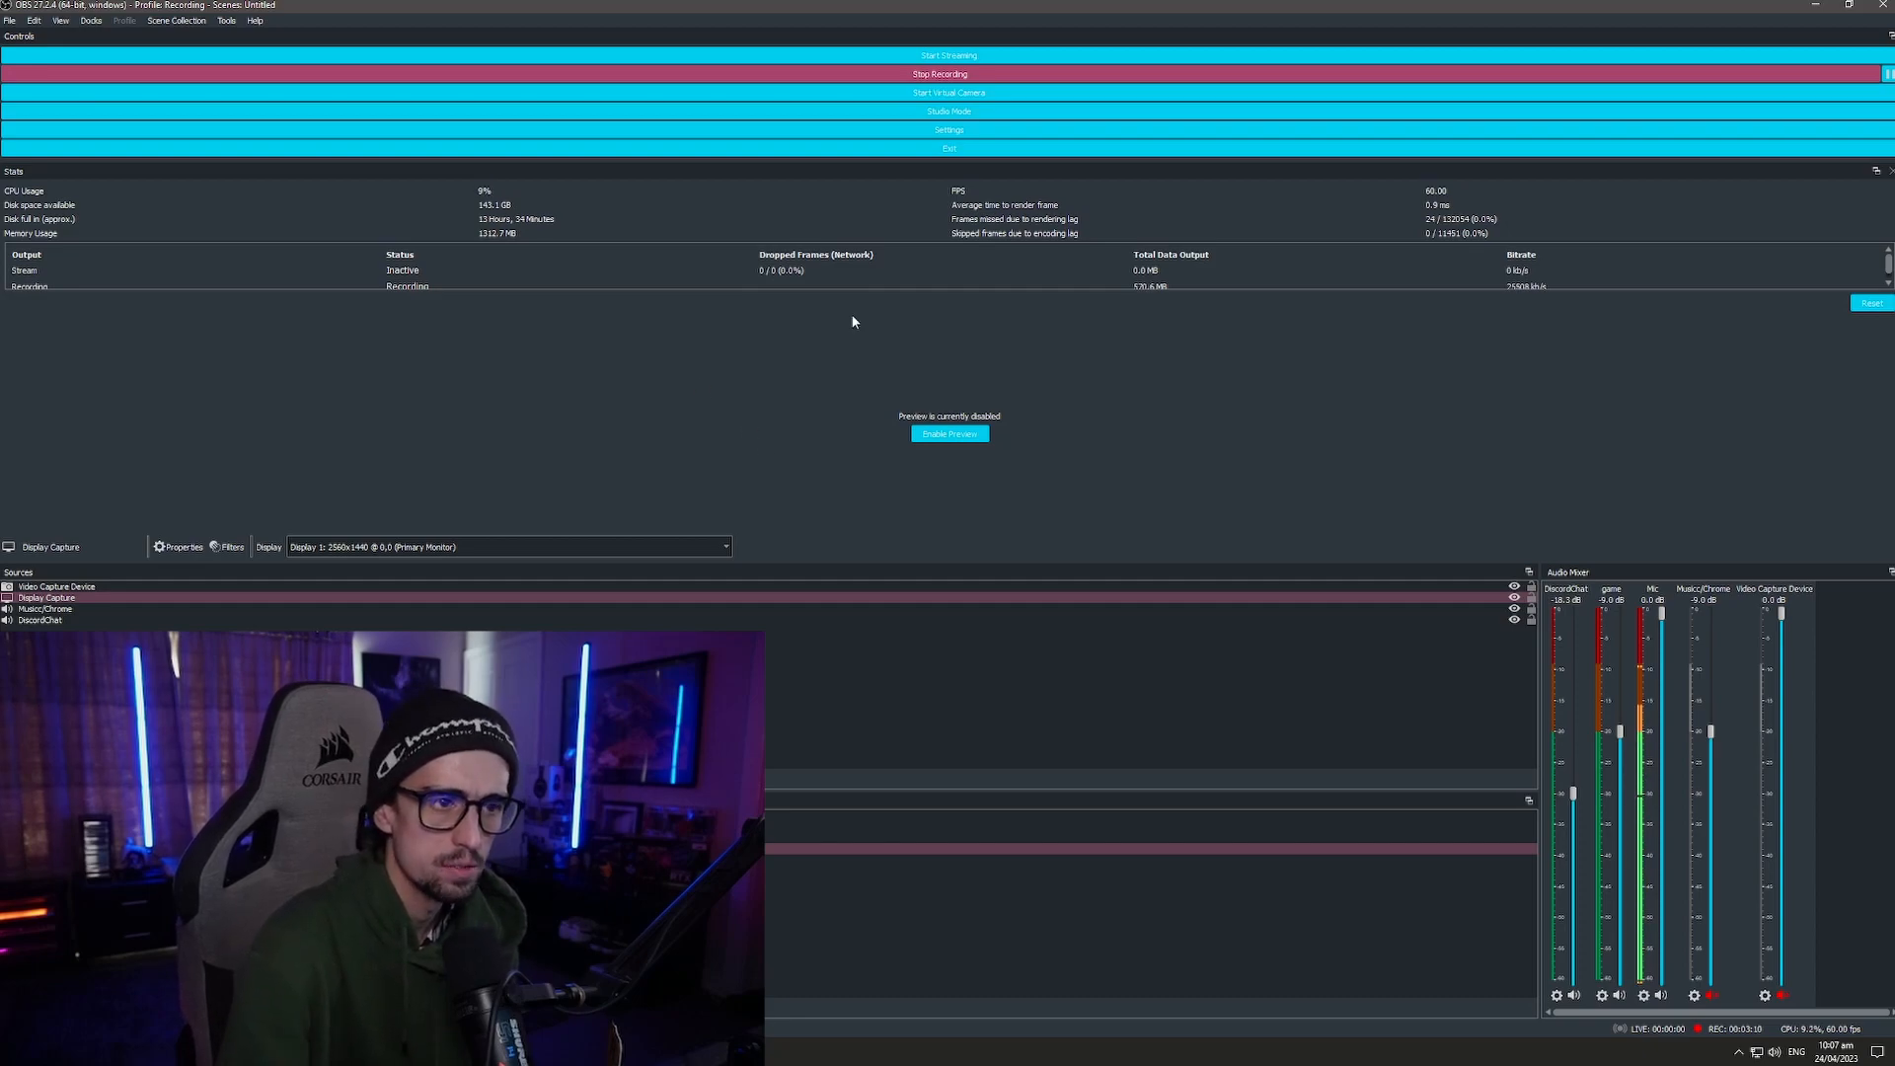
mouse_move(1273, 513)
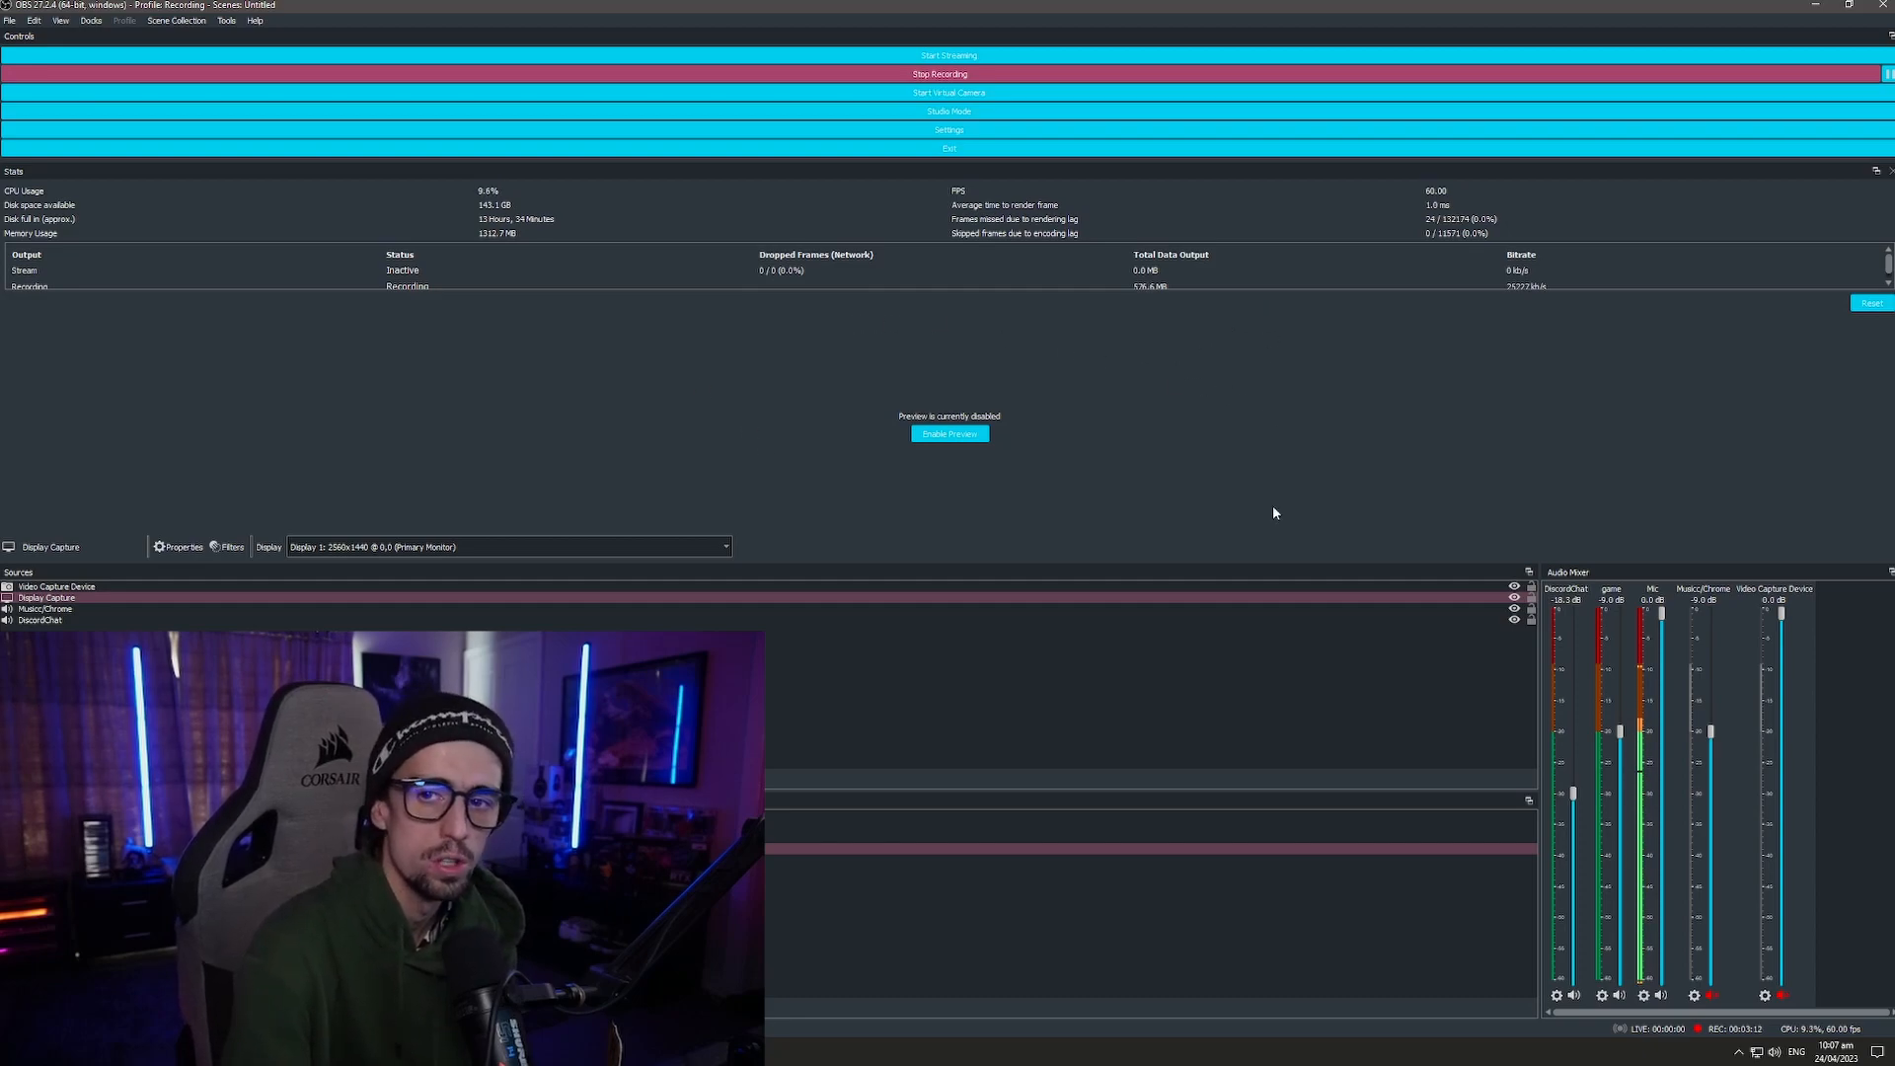